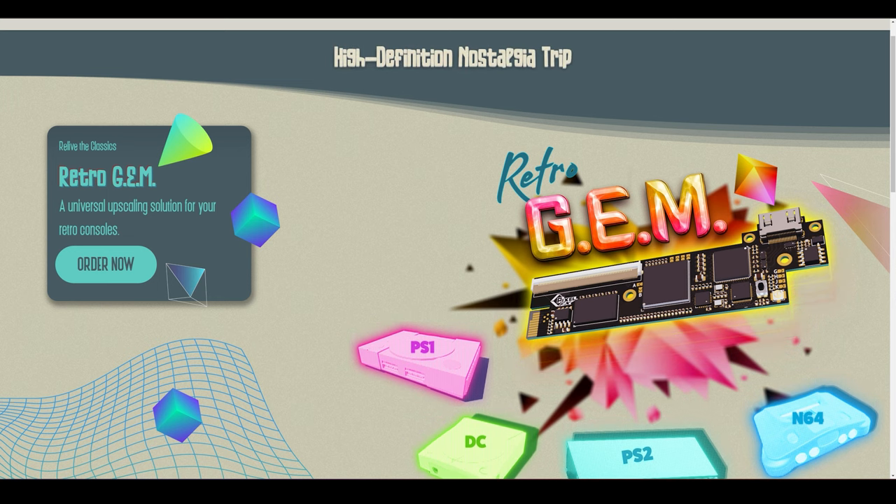
Scroll the install guide down to the power supply mounting and GEM board test-fit step
scroll("down", 3)
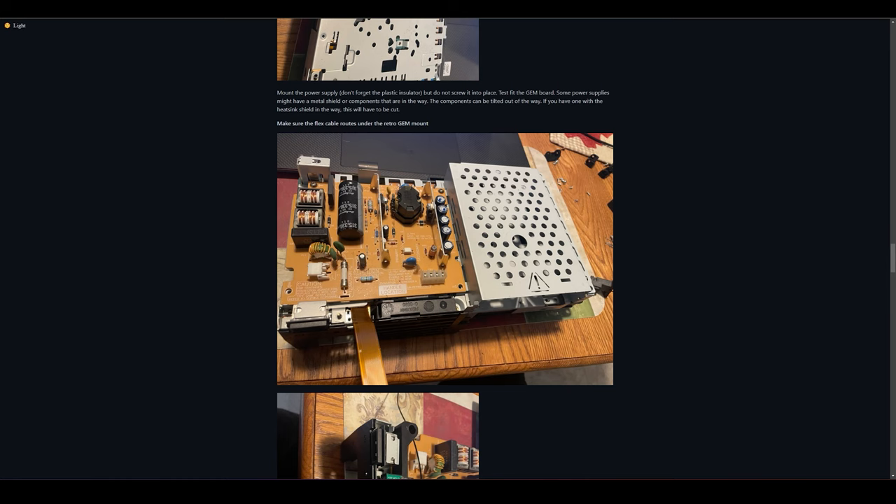
Scroll down past the kit list through Step 7's GEM board mounting to the plastic panel photo
scroll("down", 3)
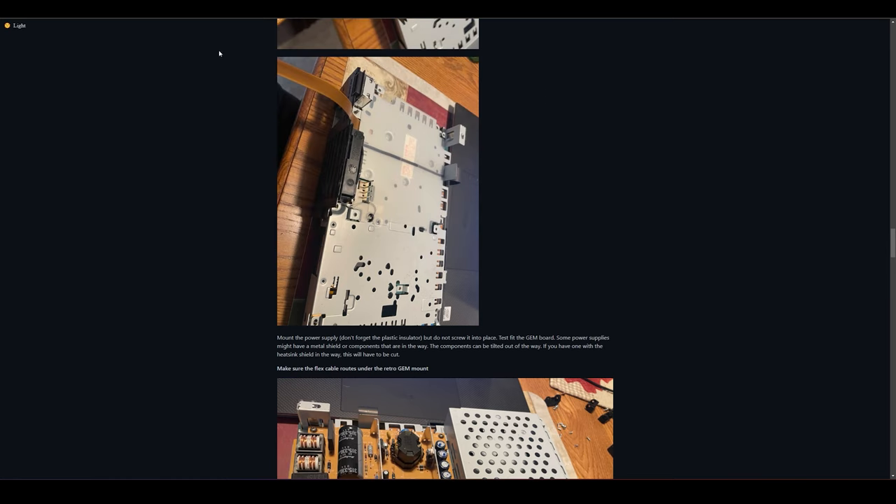
mouse_move(246, 168)
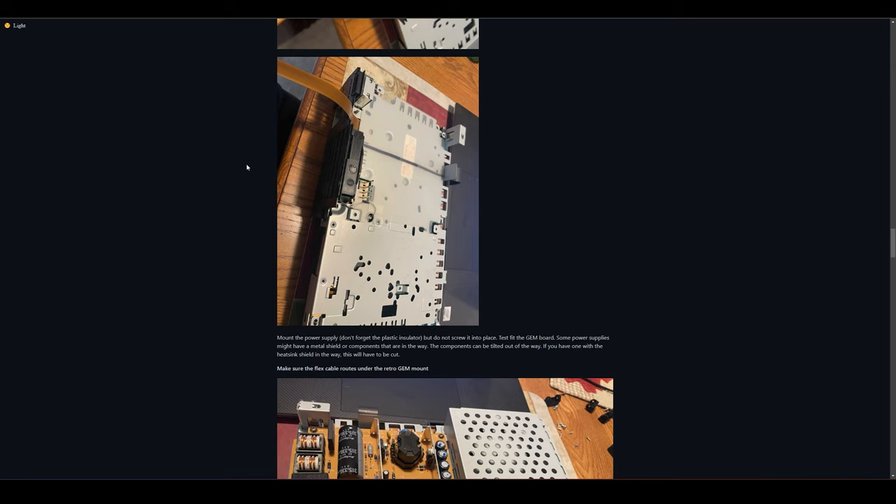
mouse_move(246, 174)
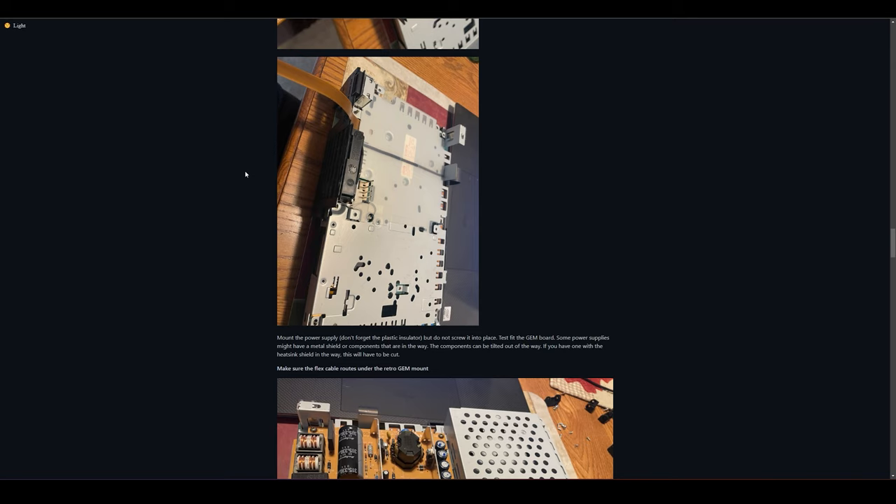
mouse_move(247, 170)
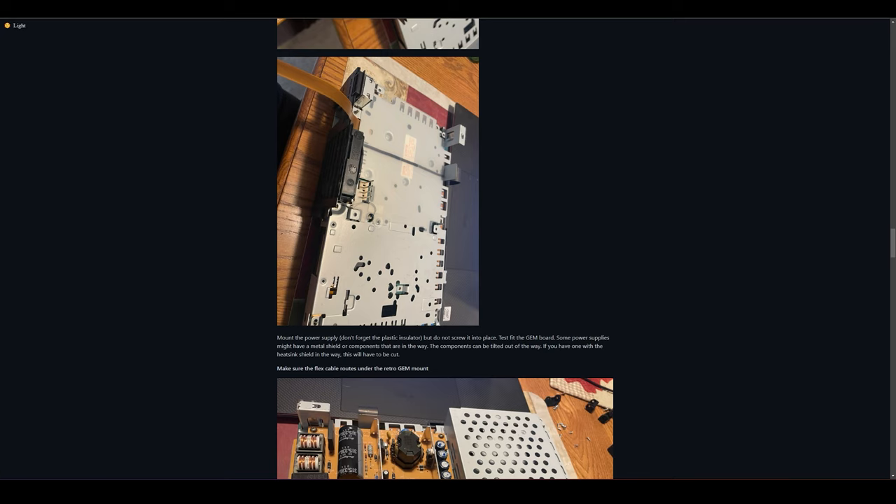
scroll("down", 3)
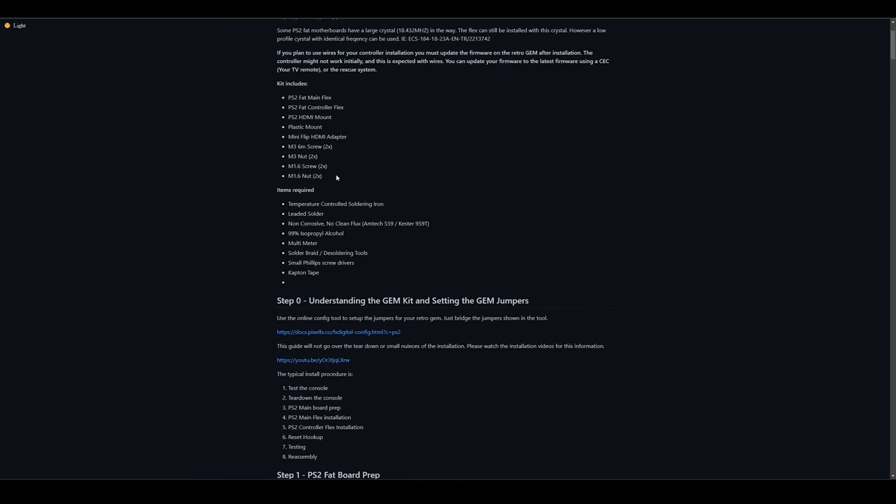
scroll("down", 3)
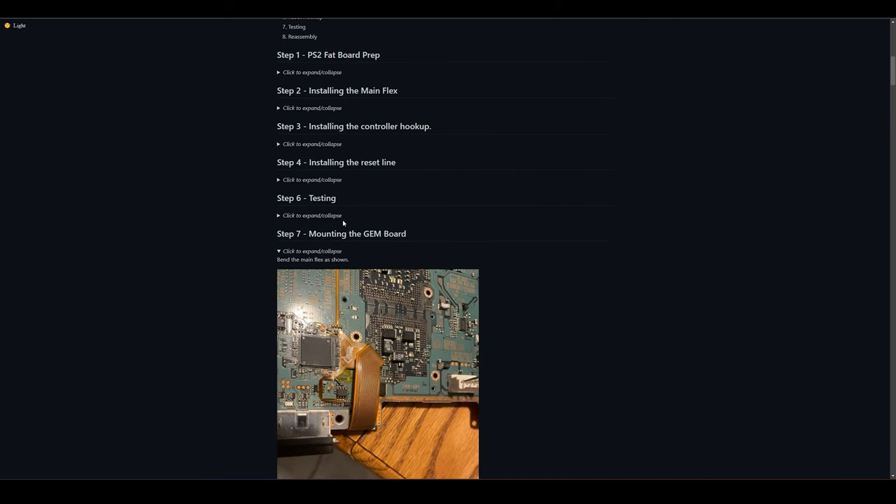
scroll("down", 3)
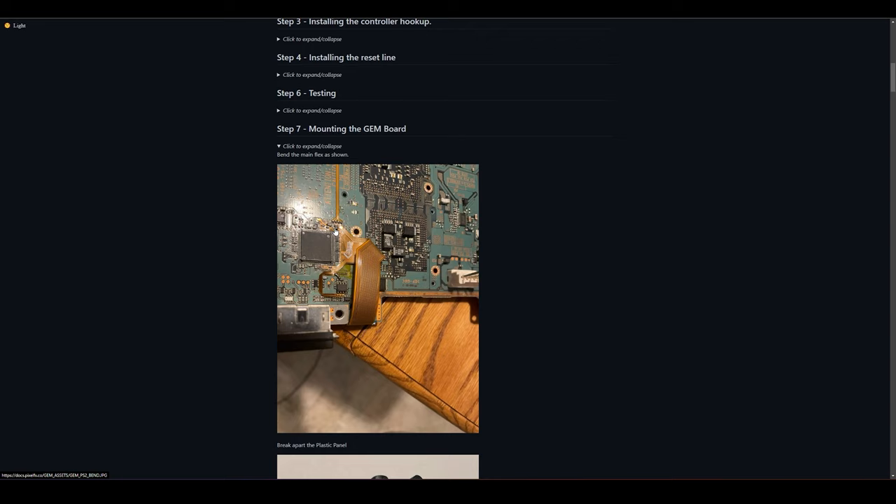
mouse_move(355, 243)
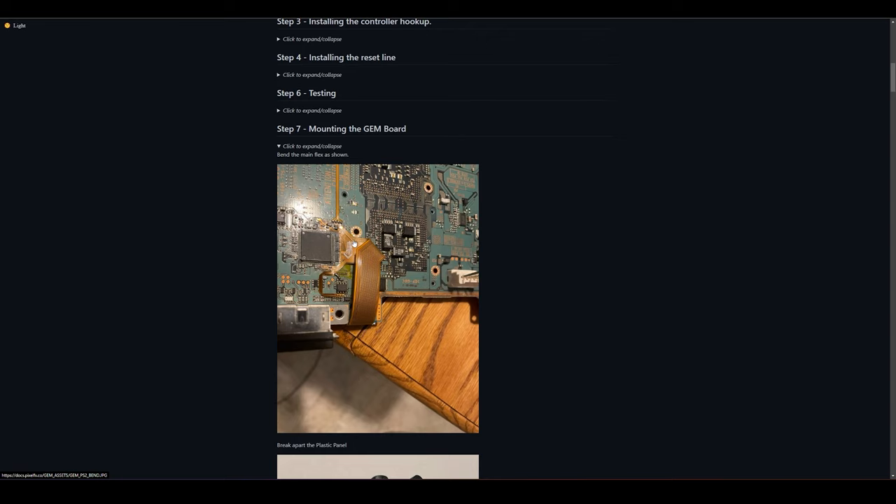
scroll("down", 3)
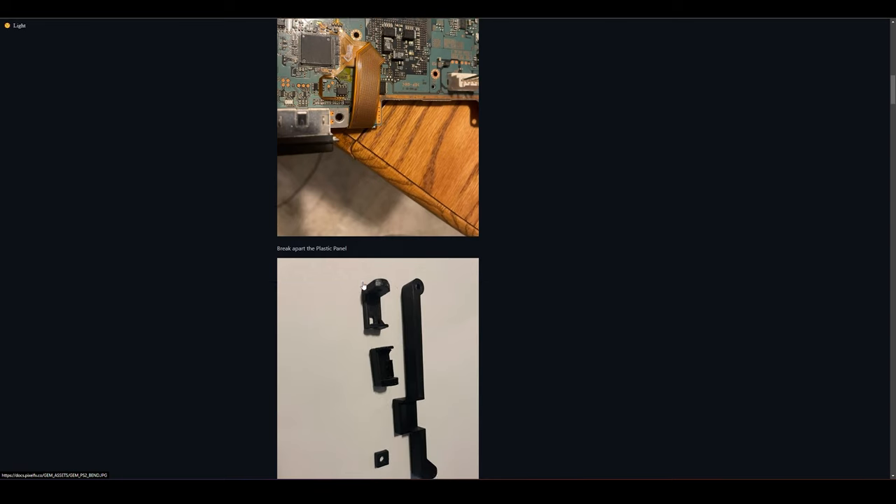
scroll("down", 3)
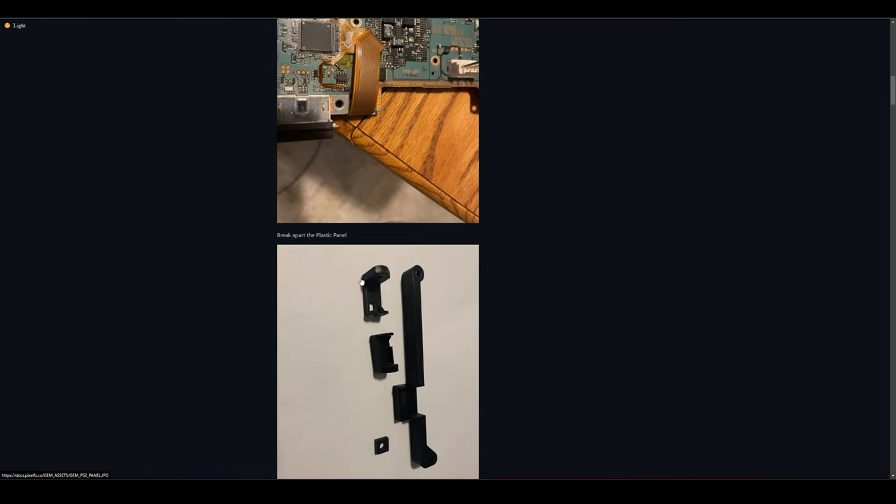
mouse_move(350, 267)
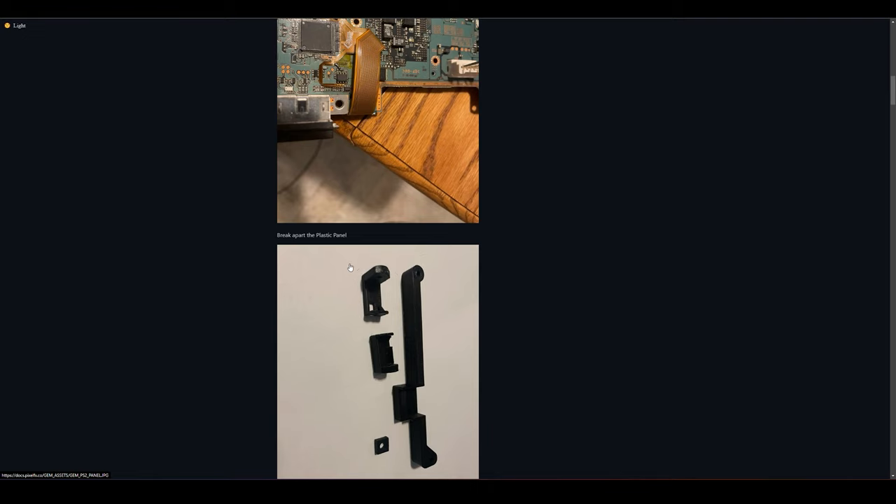
mouse_move(353, 278)
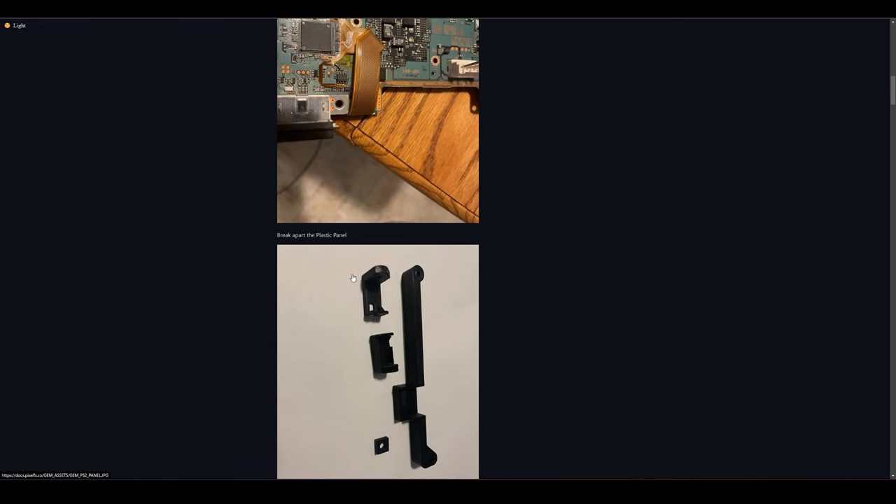
scroll("down", 3)
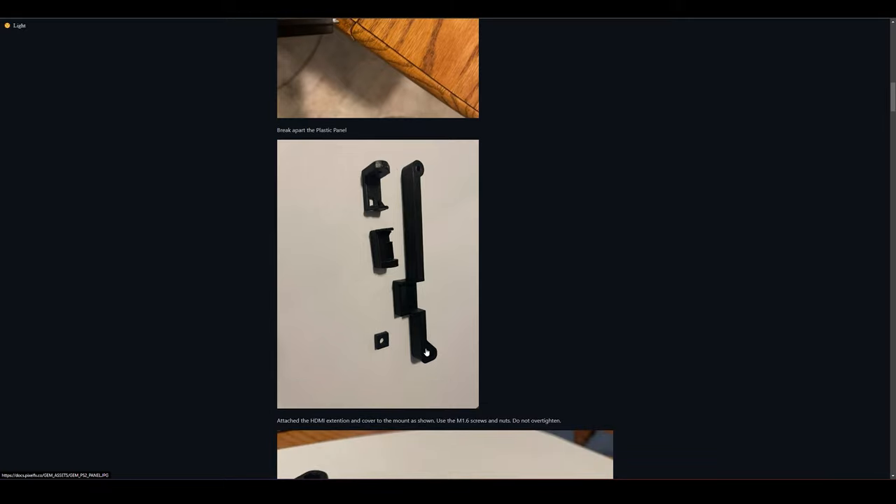
mouse_move(401, 217)
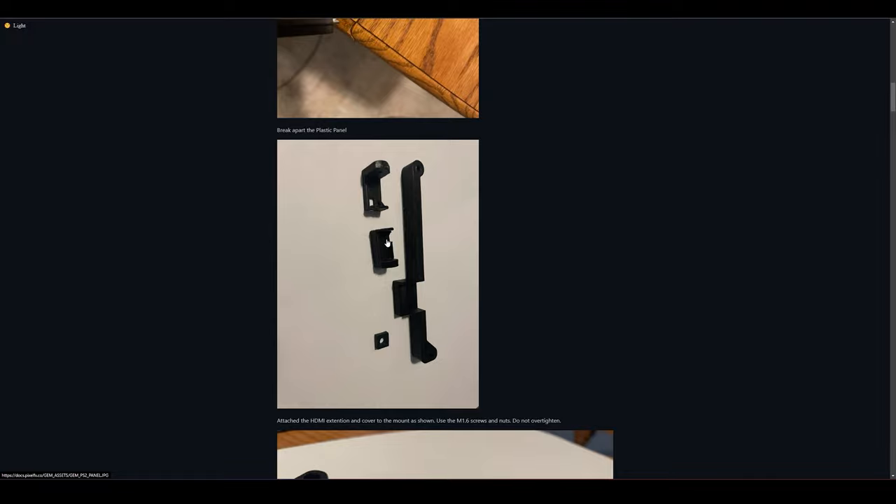
scroll("down", 3)
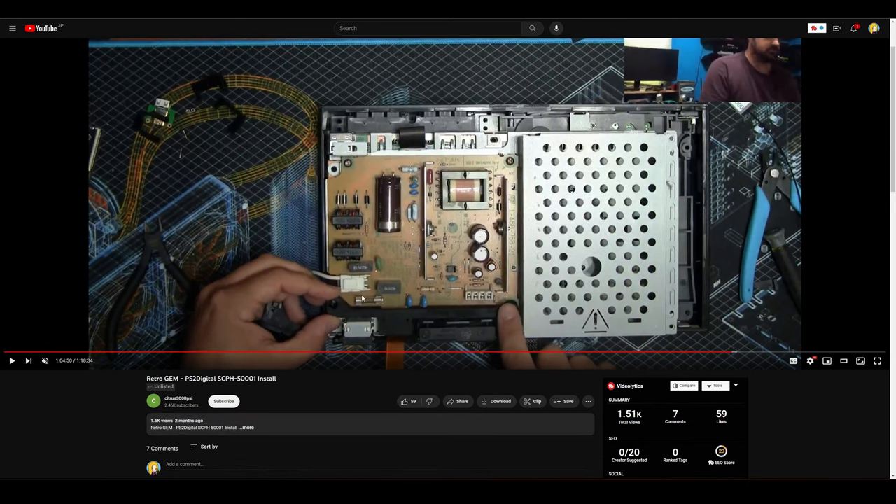
mouse_move(481, 319)
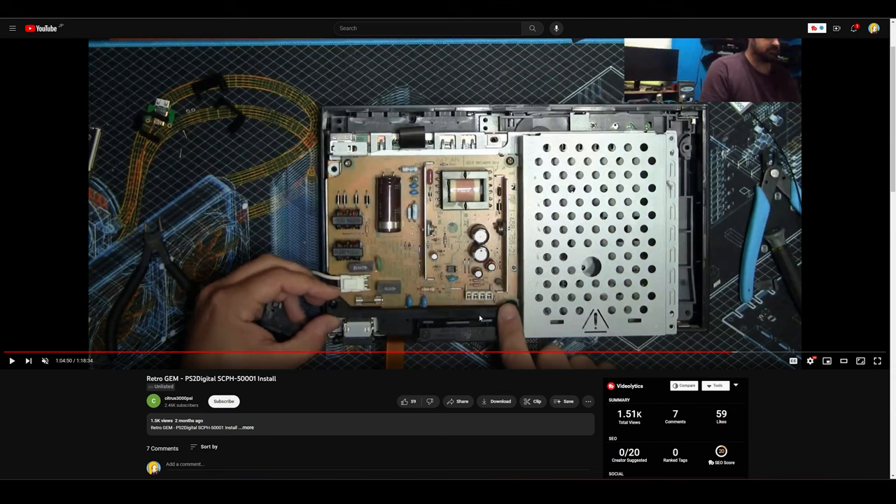
mouse_move(384, 324)
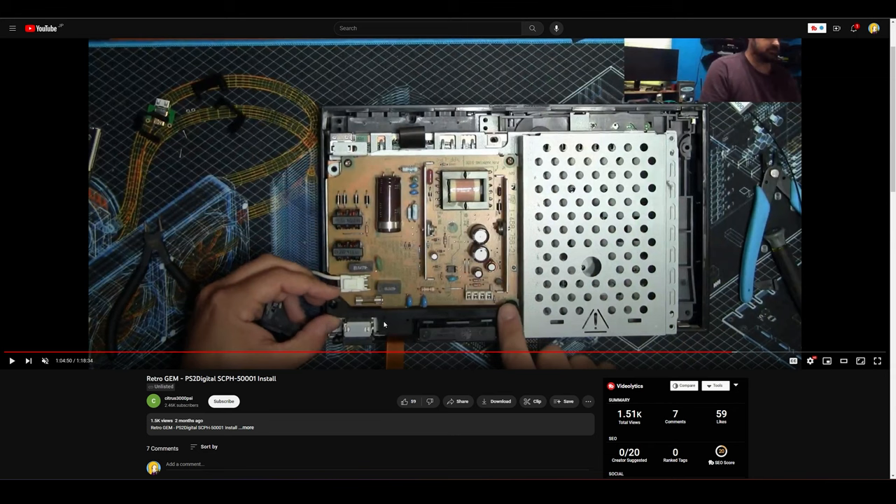
mouse_move(397, 324)
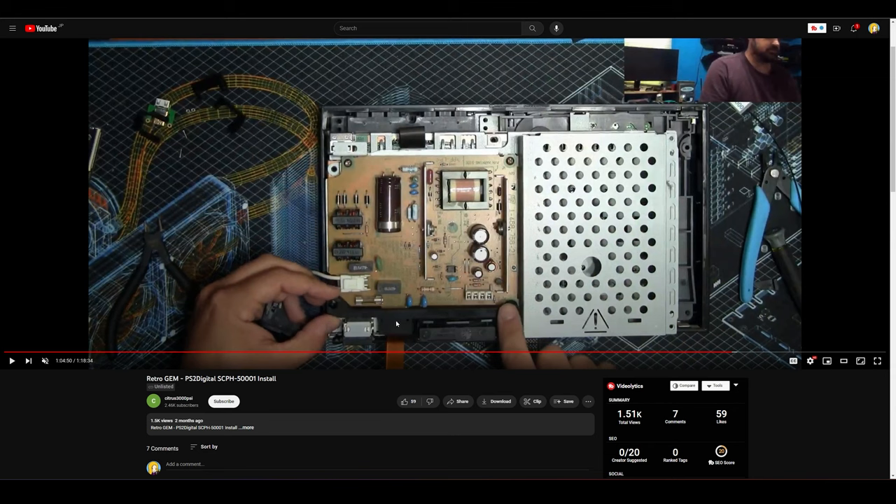
mouse_move(411, 323)
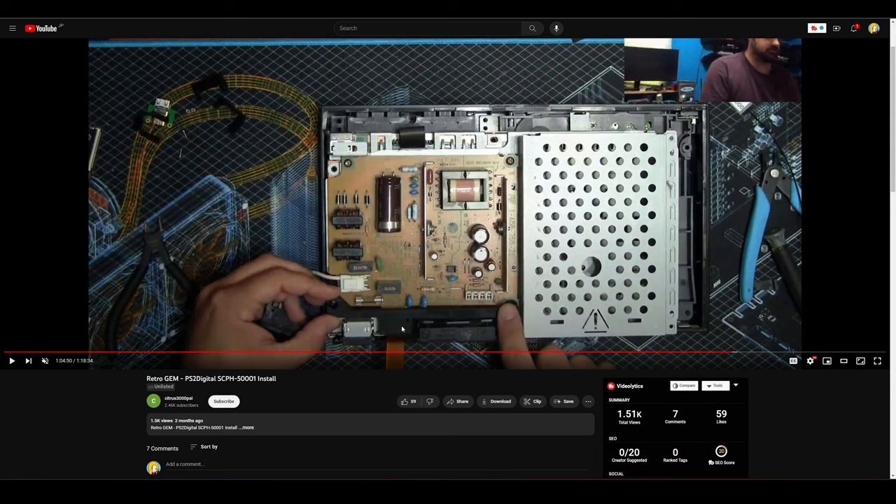
mouse_move(402, 299)
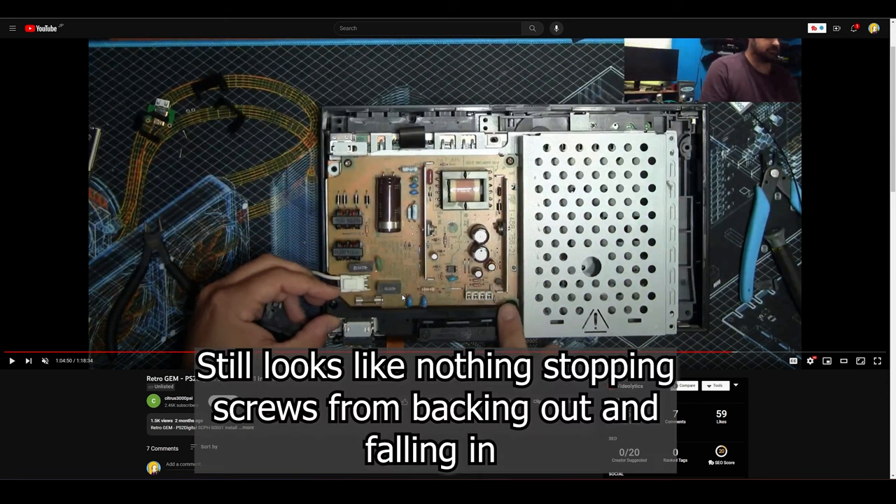
mouse_move(369, 208)
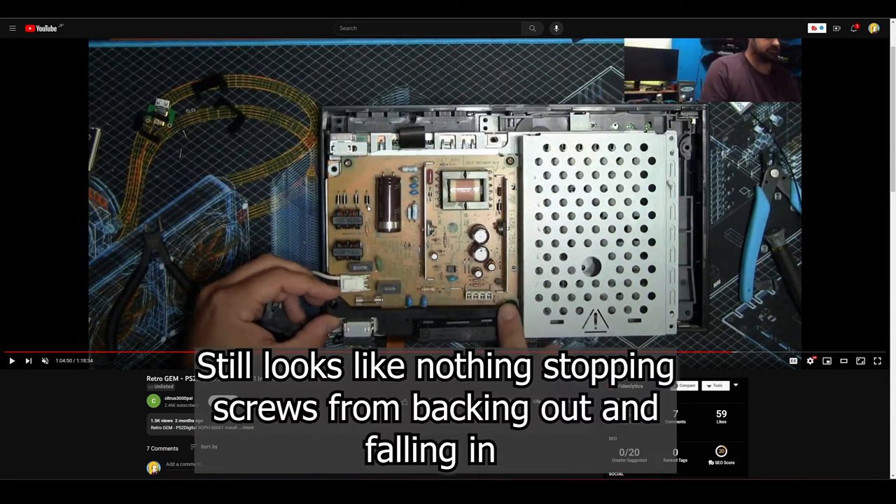
mouse_move(373, 226)
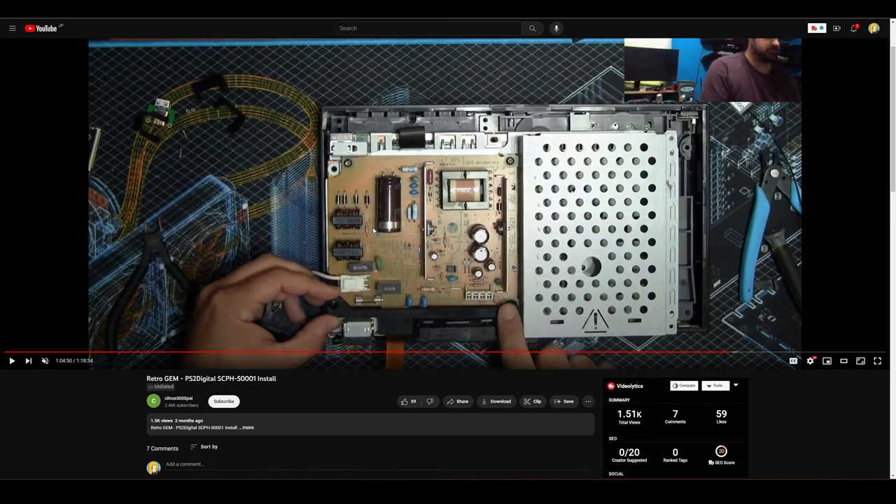
mouse_move(340, 308)
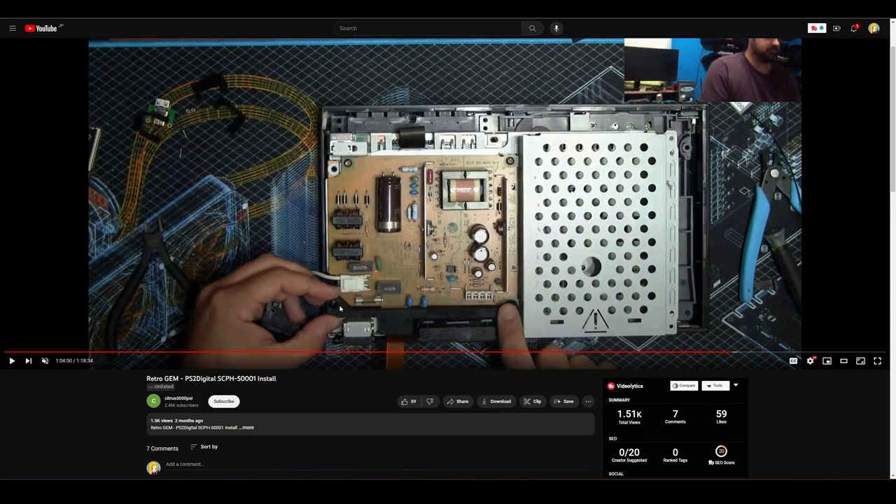
mouse_move(339, 201)
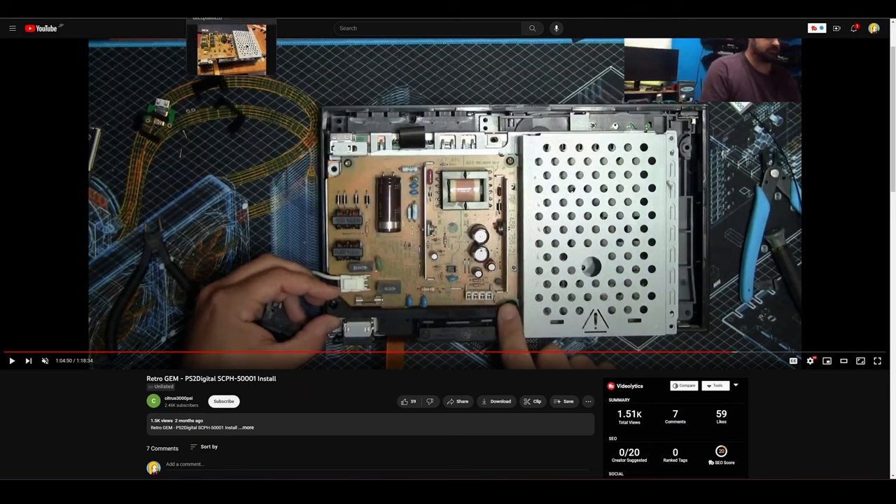
Switch from the paused YouTube install video back to the docs.pixelfx.co guide tab
left_click(878, 361)
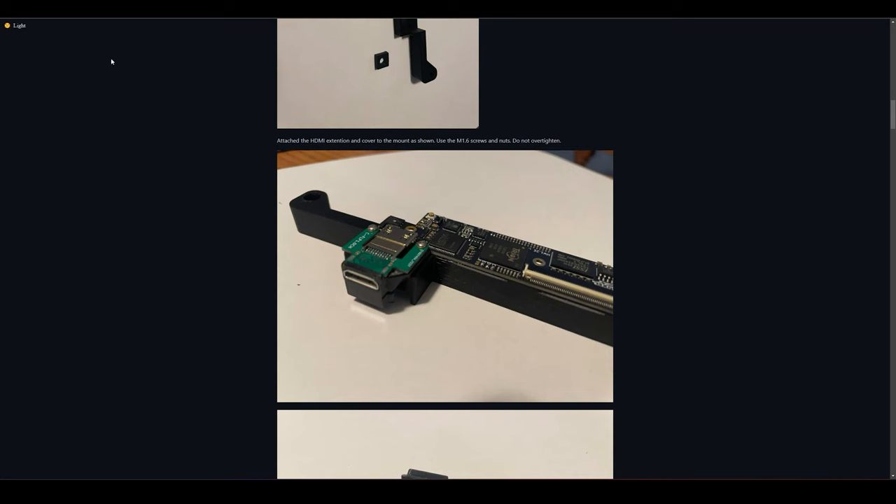
Scroll past the SCPH-5000X section to the power supply mounting paragraph and photo
scroll("down", 3)
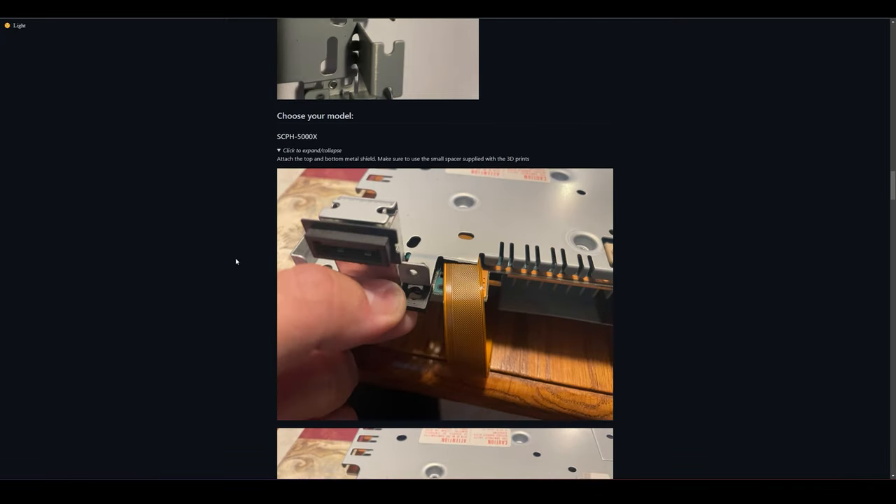
scroll("down", 3)
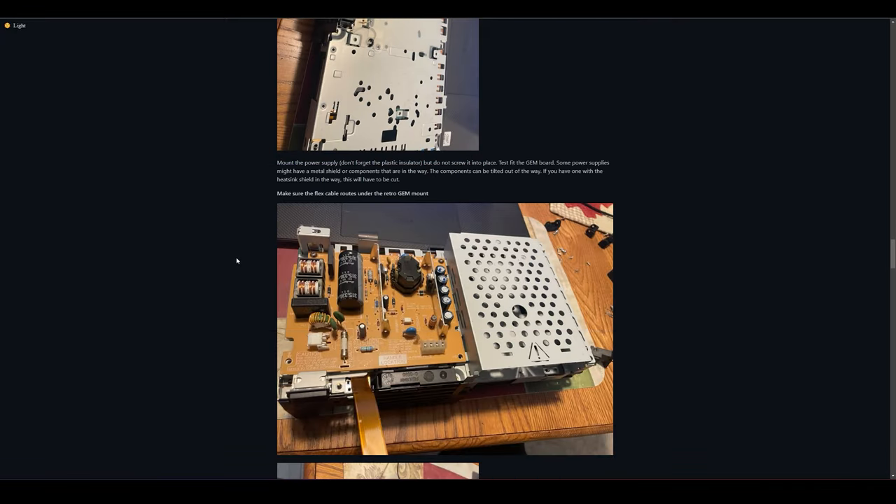
scroll("down", 3)
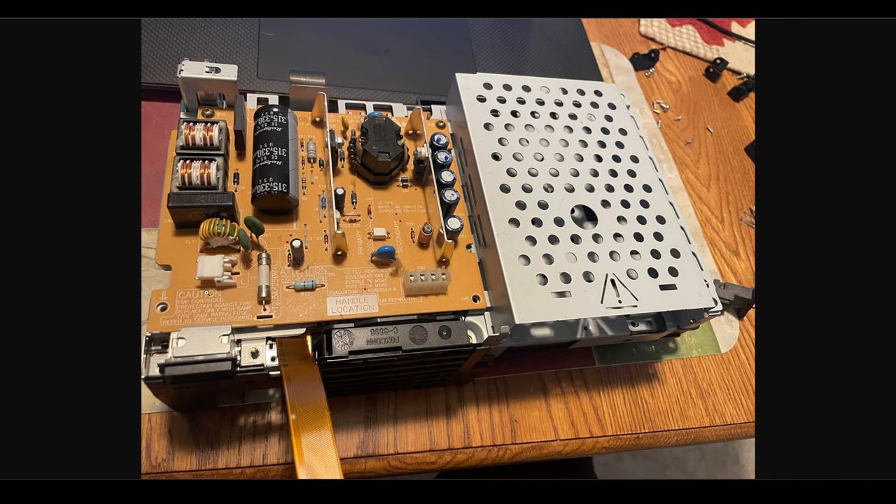
mouse_move(218, 274)
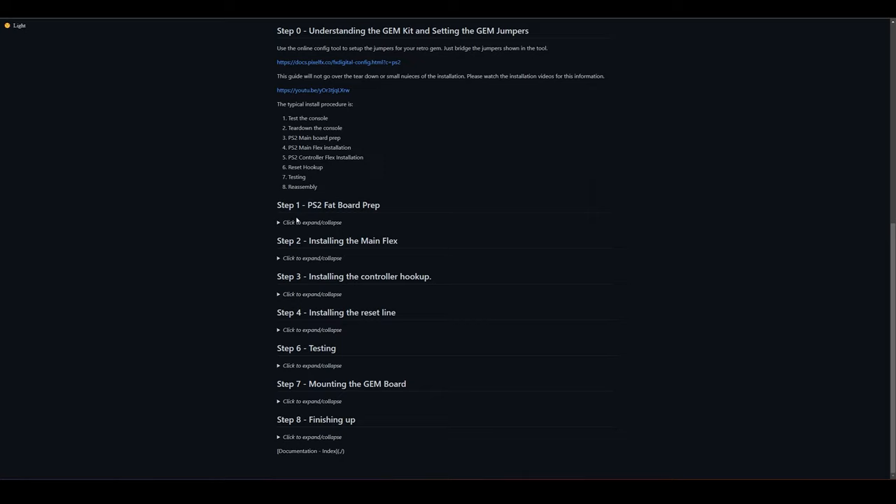
mouse_move(273, 348)
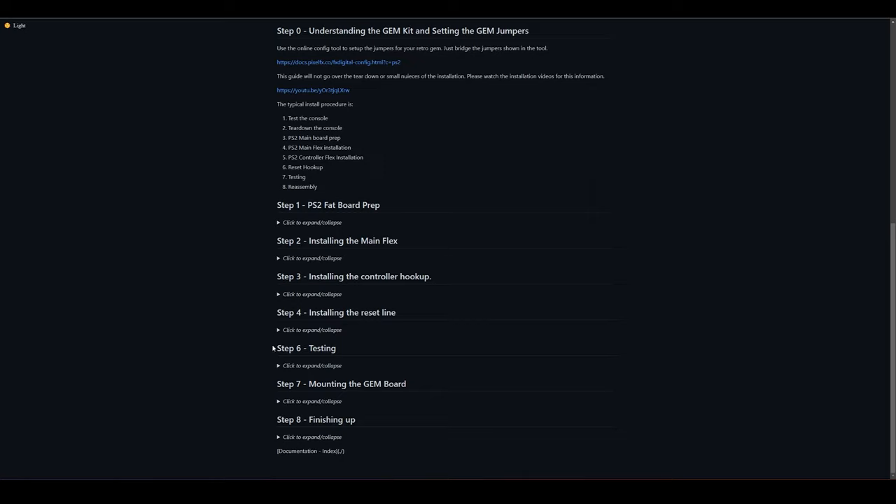
mouse_move(278, 407)
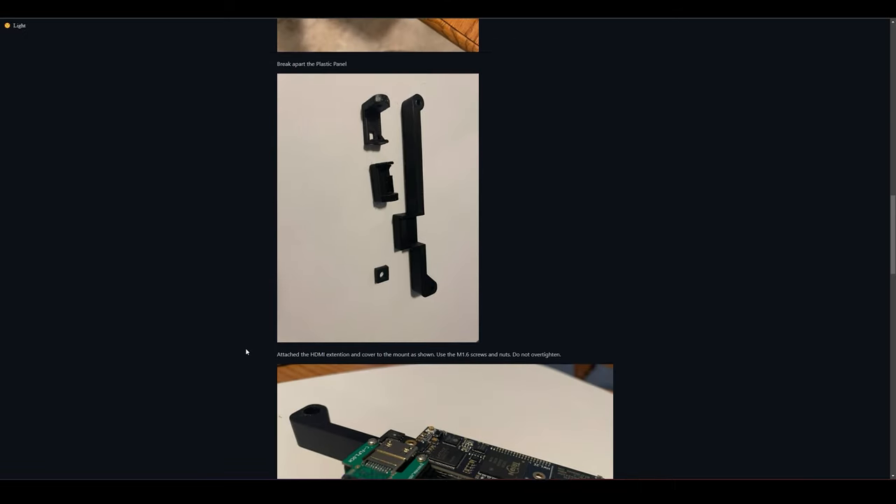
Scroll through the Step 7 mounting photos down to 'Attach the Antenna as shown' above Step 8
scroll("down", 3)
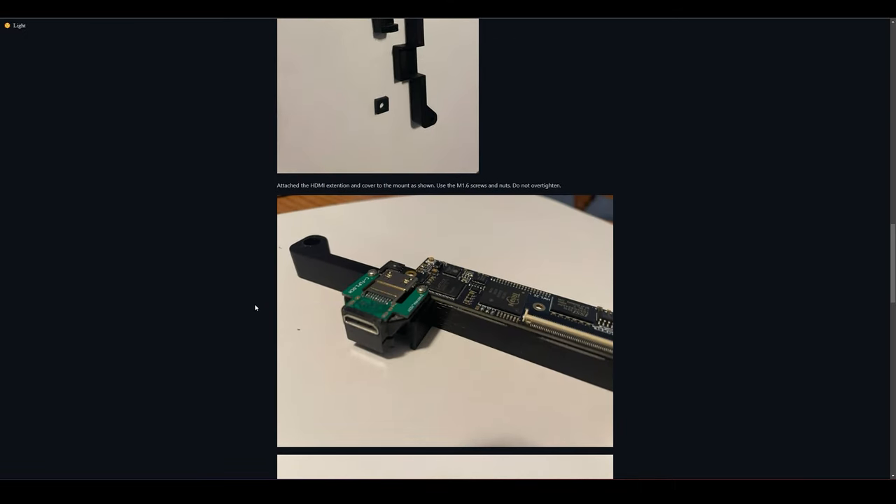
scroll("down", 3)
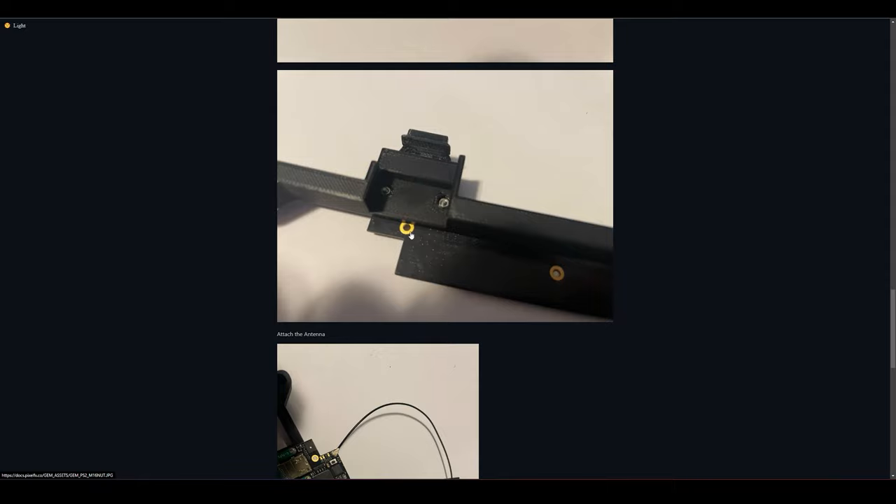
scroll("down", 3)
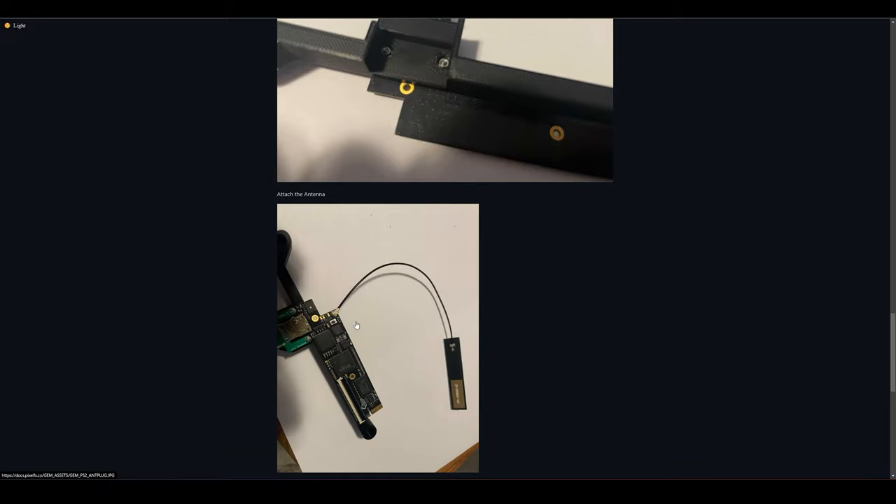
mouse_move(365, 362)
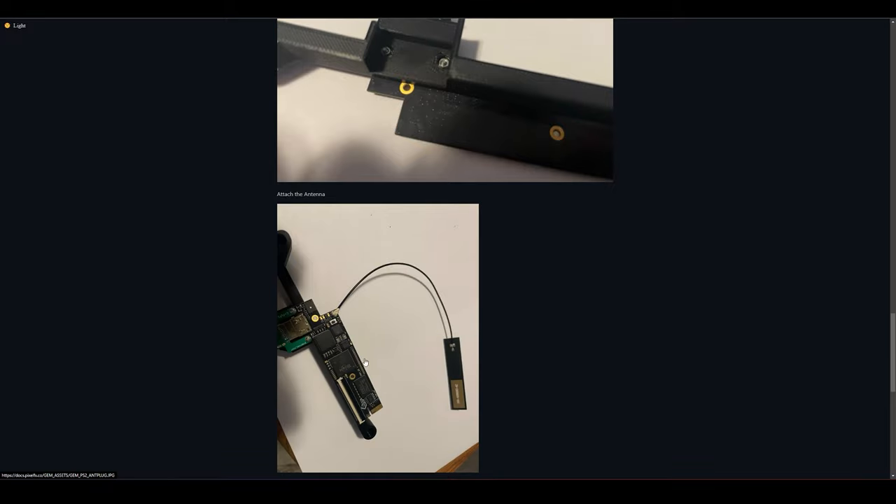
scroll("down", 3)
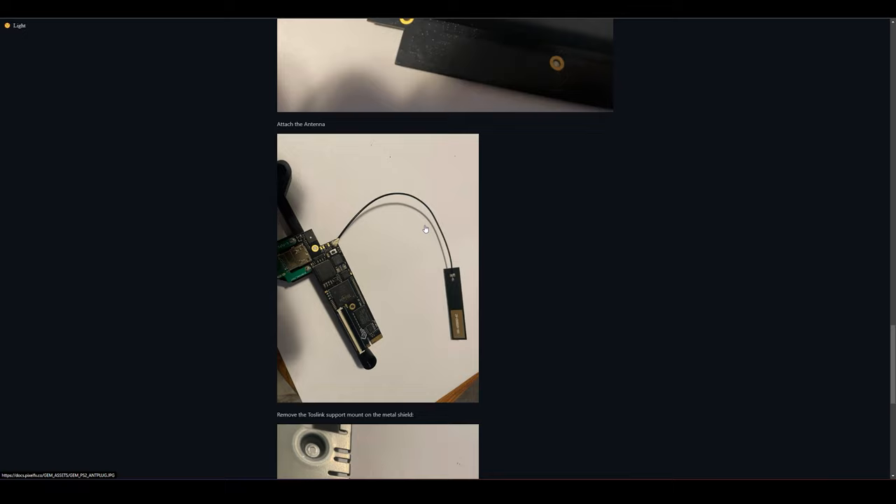
mouse_move(342, 238)
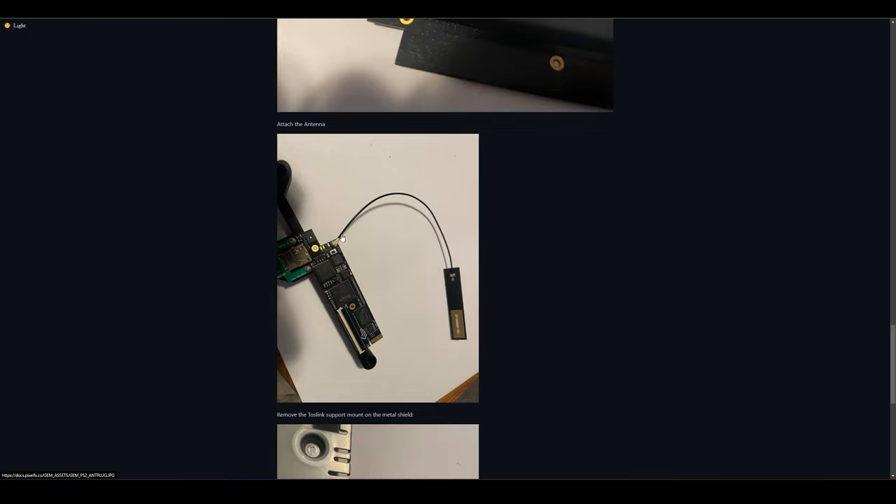
mouse_move(456, 292)
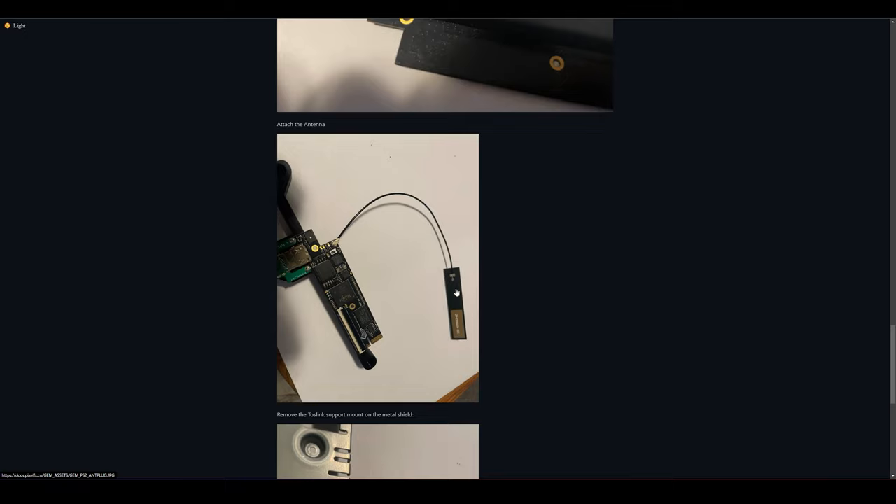
scroll("down", 3)
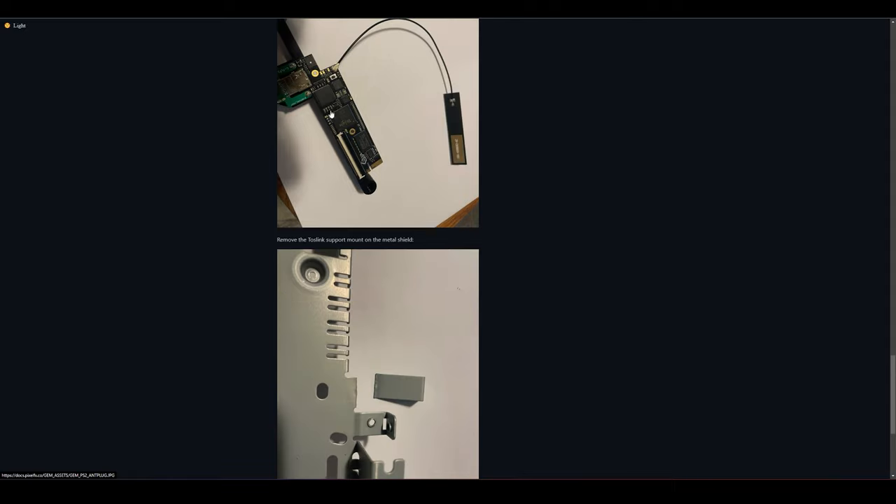
mouse_move(447, 103)
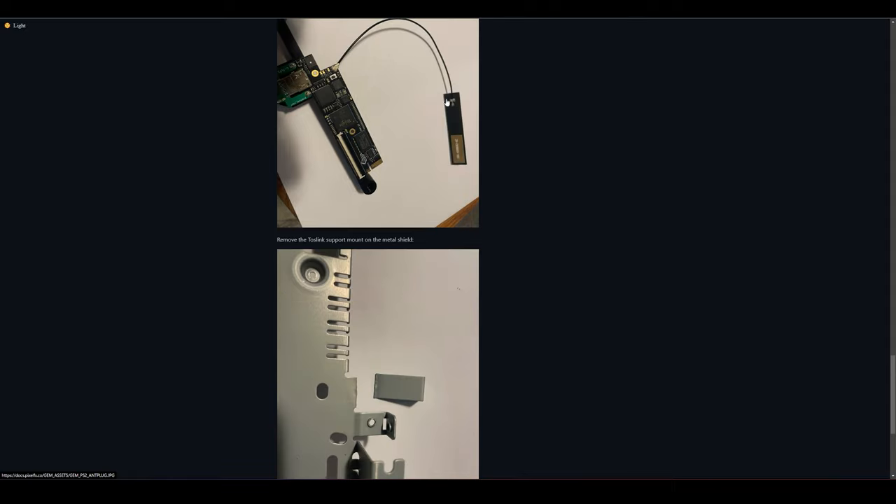
scroll("down", 3)
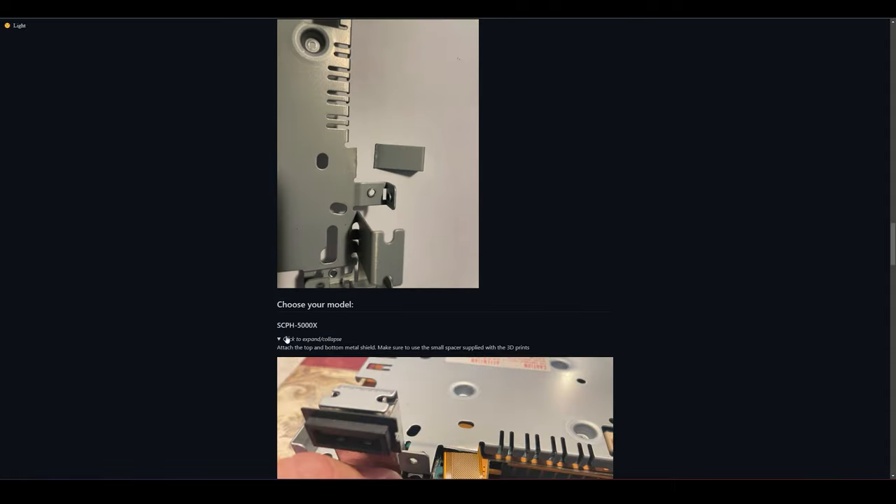
scroll("down", 3)
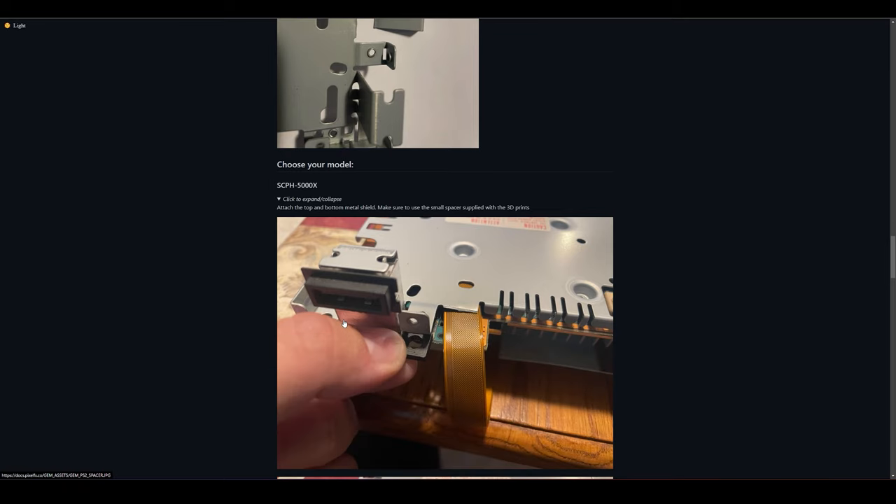
scroll("down", 3)
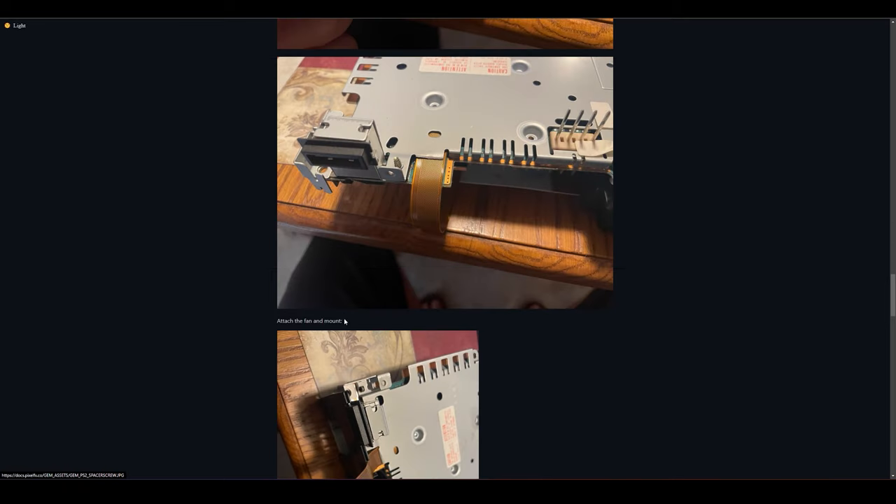
scroll("down", 3)
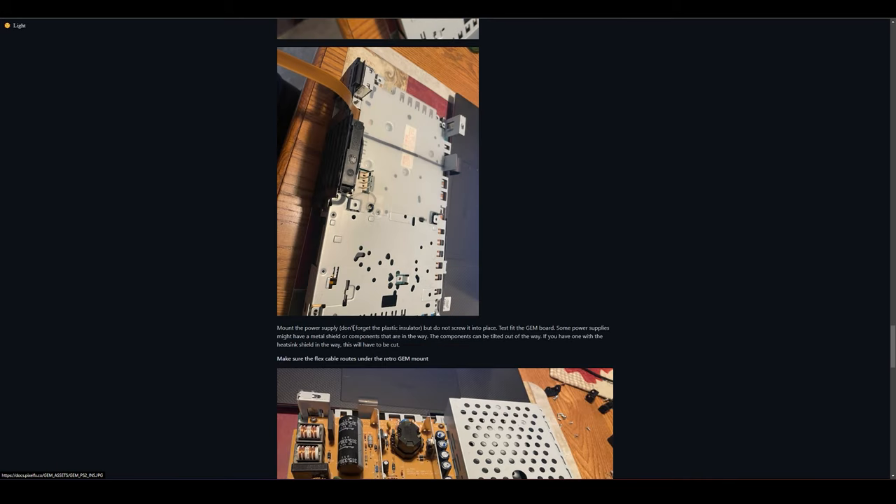
scroll("down", 3)
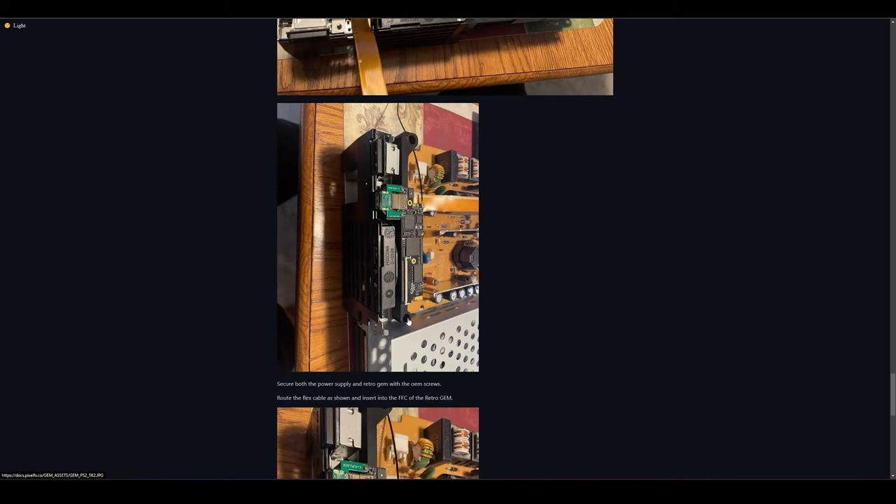
scroll("down", 3)
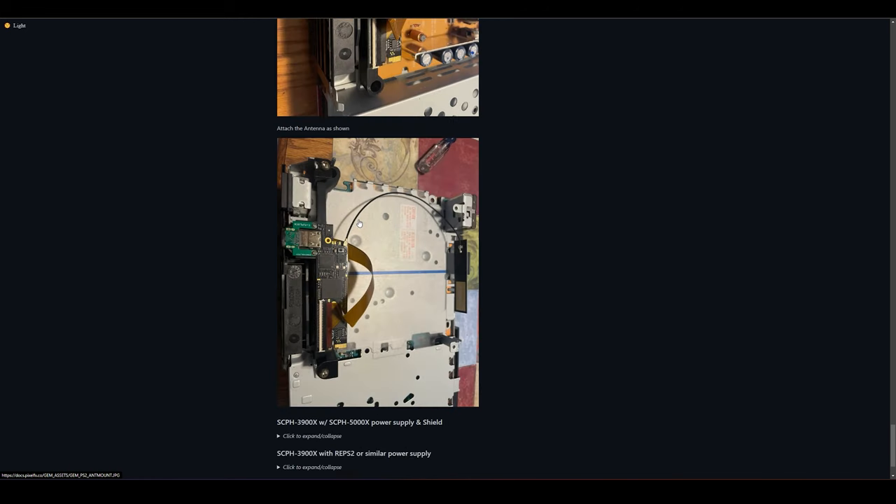
mouse_move(458, 269)
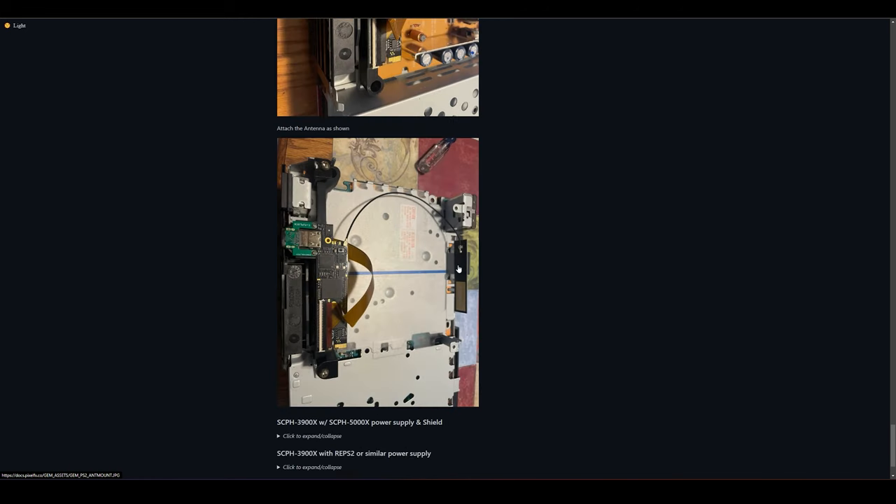
mouse_move(350, 274)
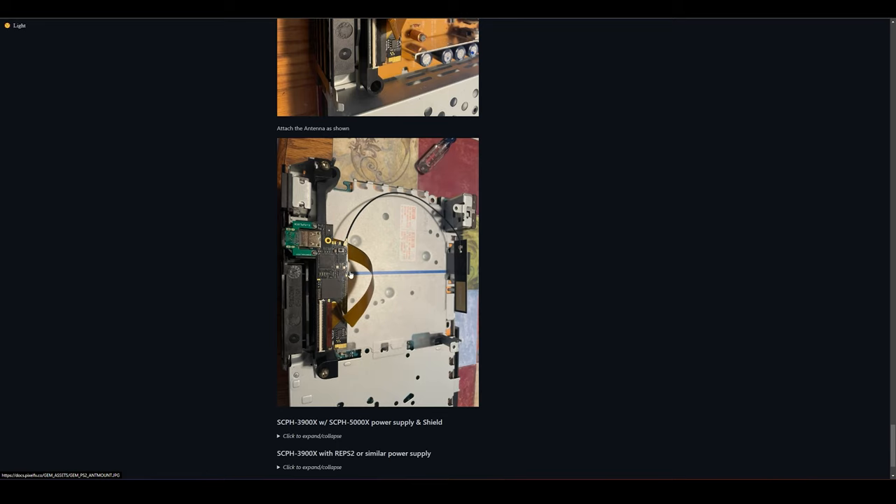
mouse_move(364, 272)
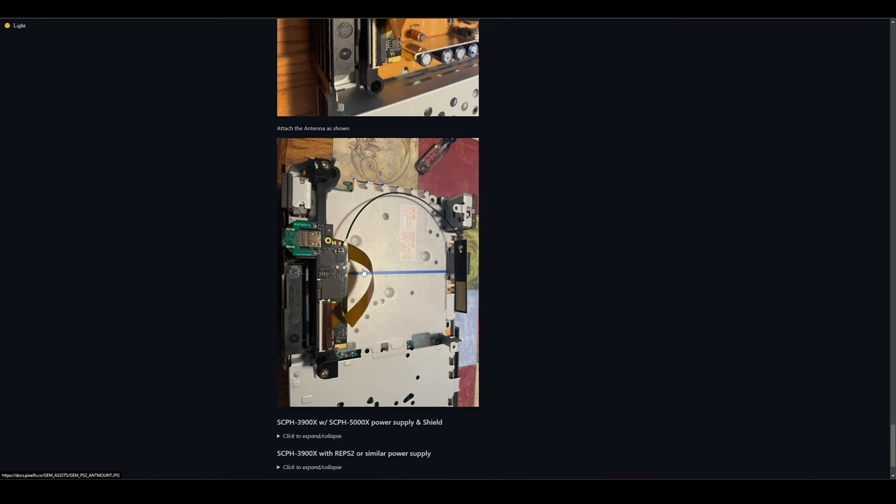
mouse_move(422, 328)
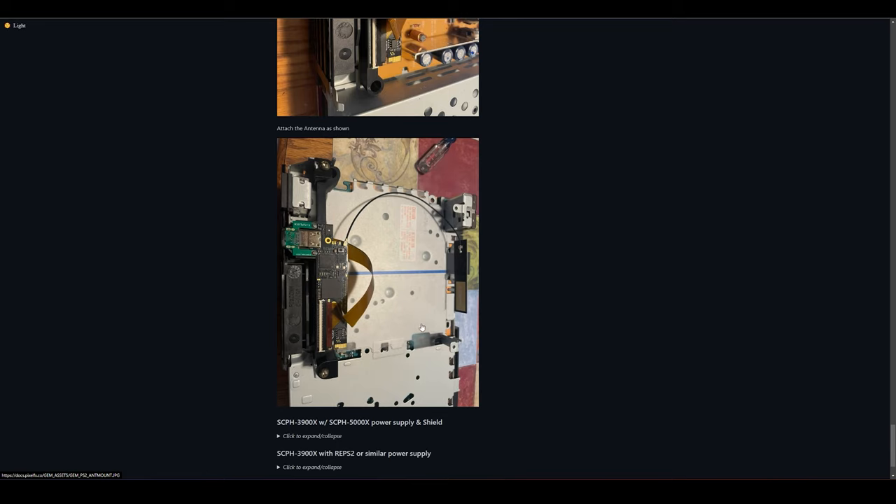
mouse_move(372, 337)
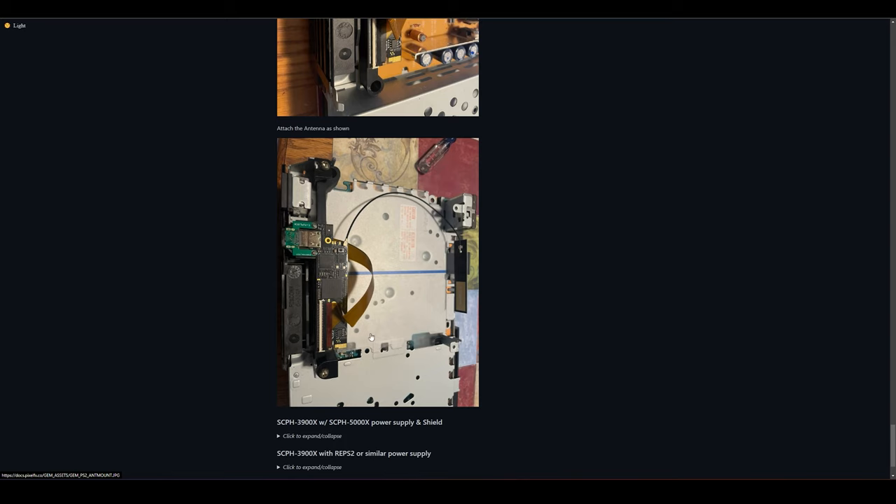
mouse_move(375, 305)
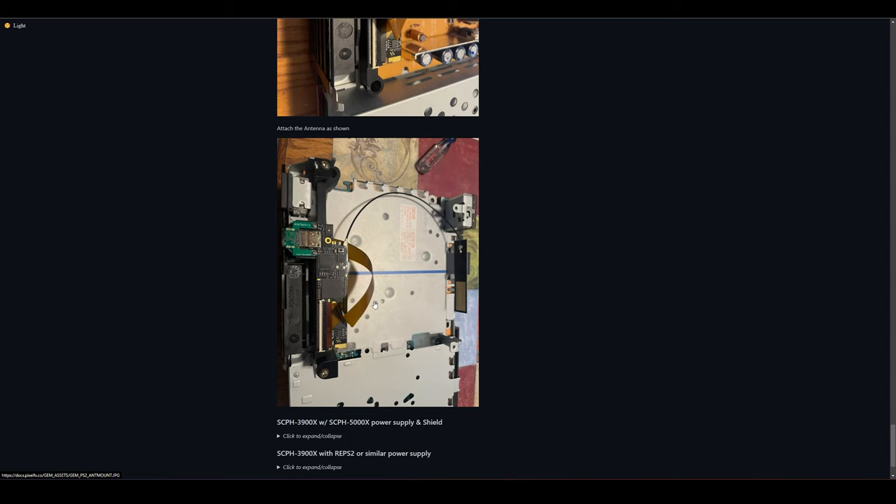
scroll("down", 3)
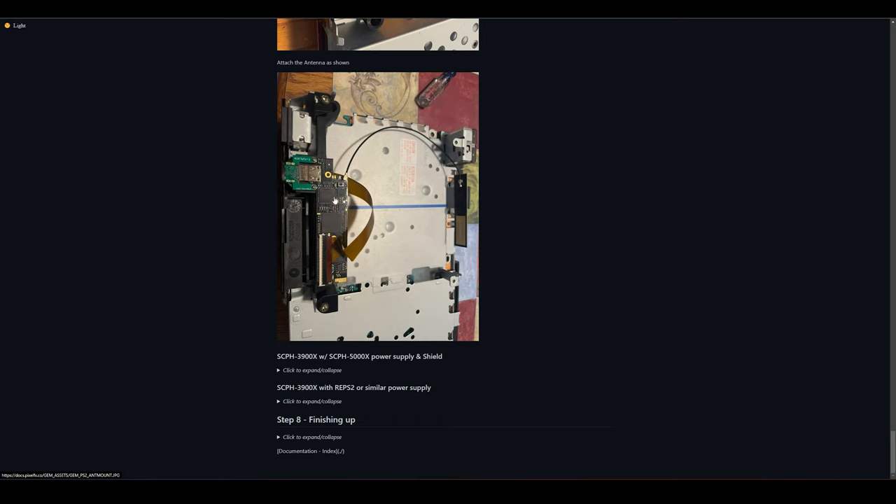
mouse_move(339, 205)
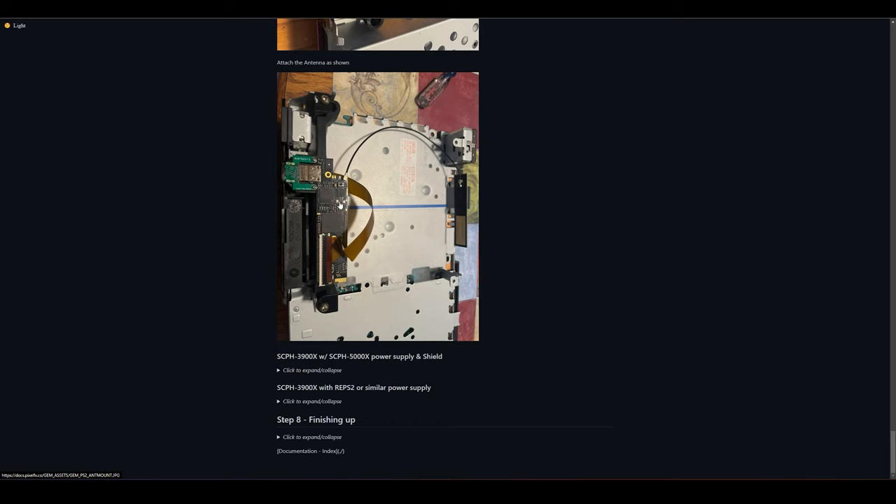
mouse_move(334, 201)
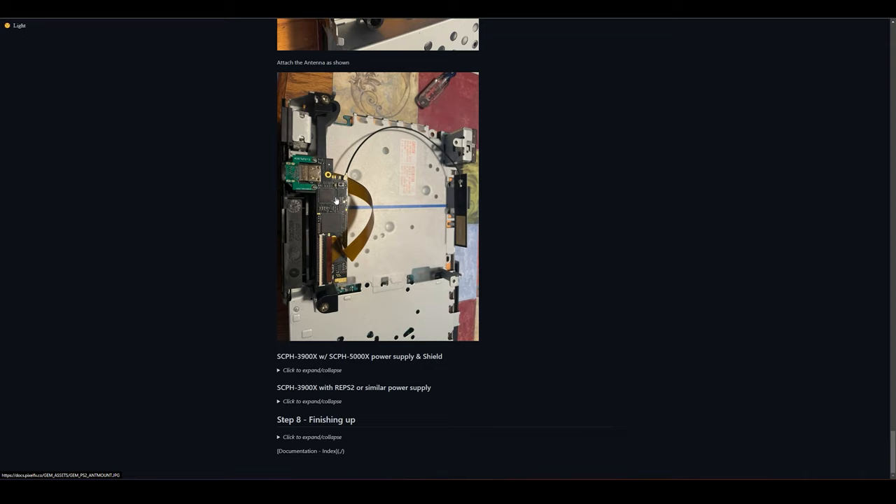
mouse_move(348, 172)
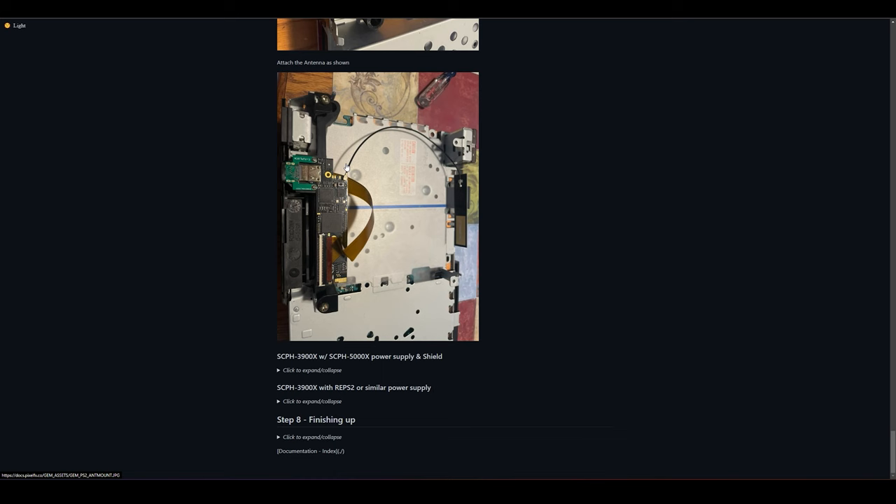
mouse_move(579, 77)
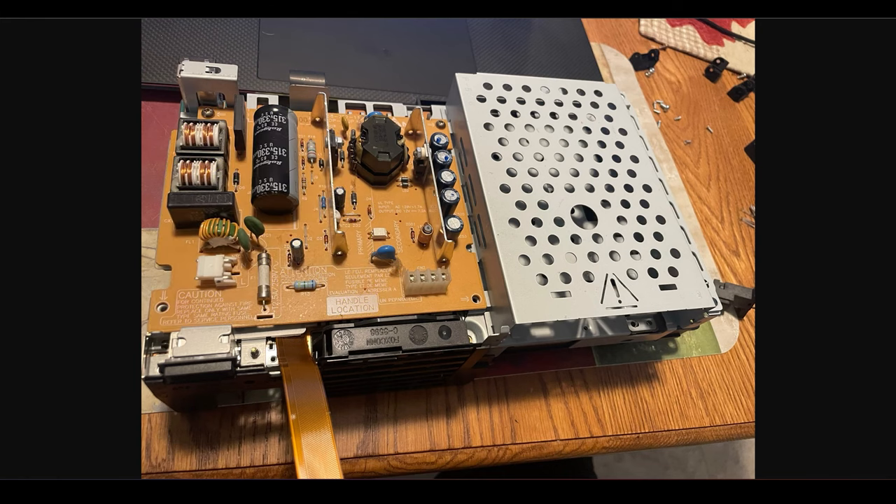
Scroll the guide down to the antenna attachment photo above the collapsed Step 8 section
scroll("down", 3)
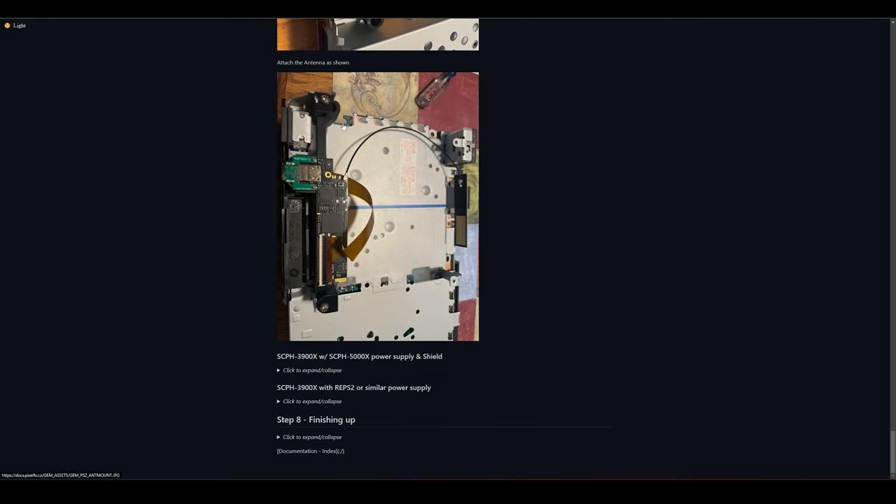
mouse_move(420, 131)
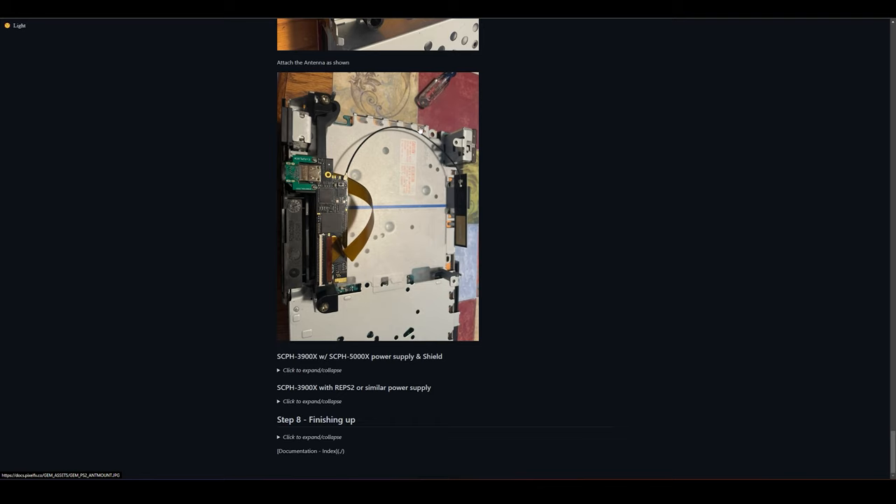
mouse_move(396, 247)
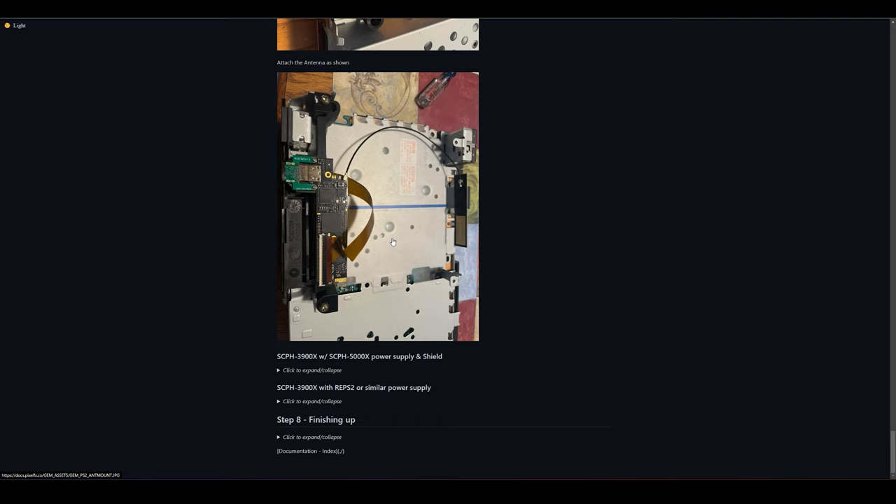
mouse_move(396, 222)
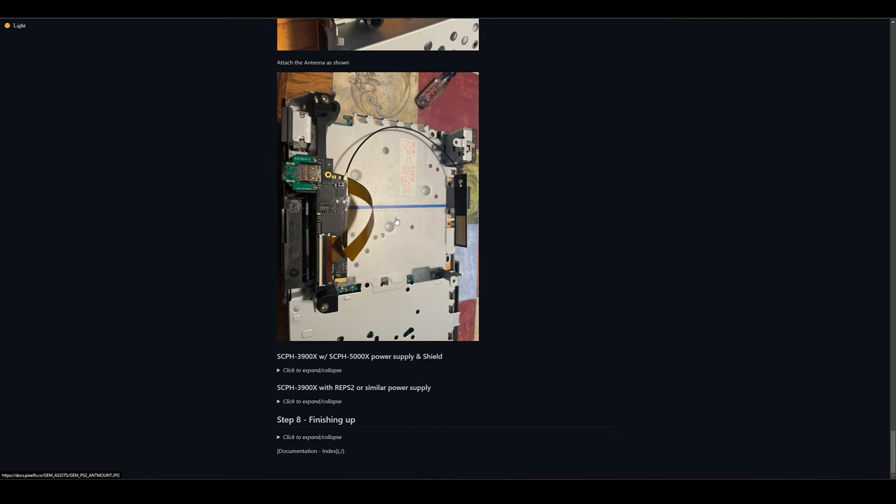
mouse_move(375, 183)
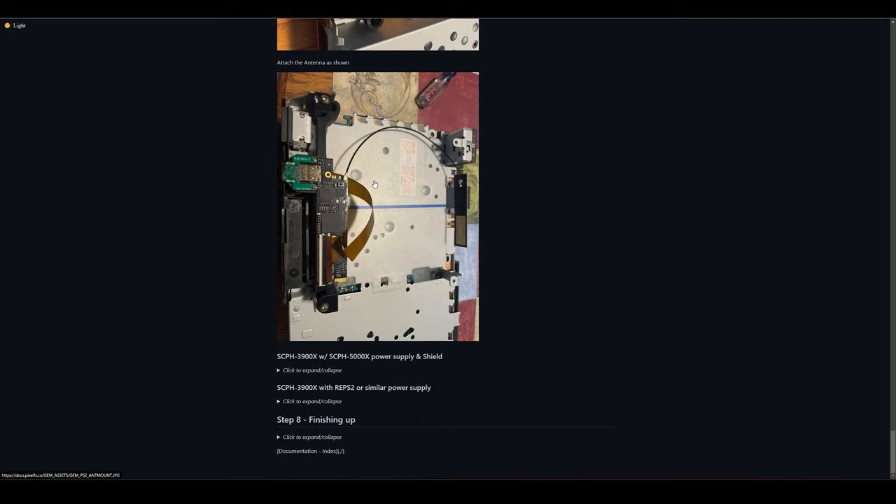
mouse_move(337, 135)
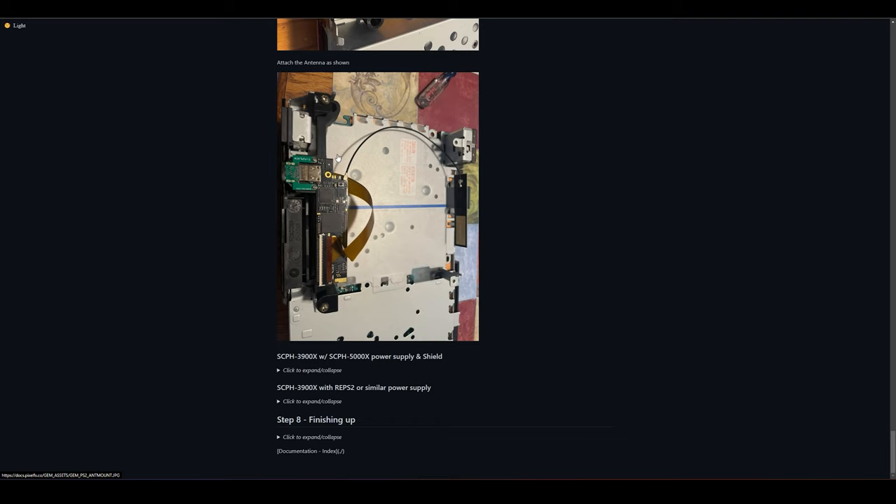
mouse_move(275, 266)
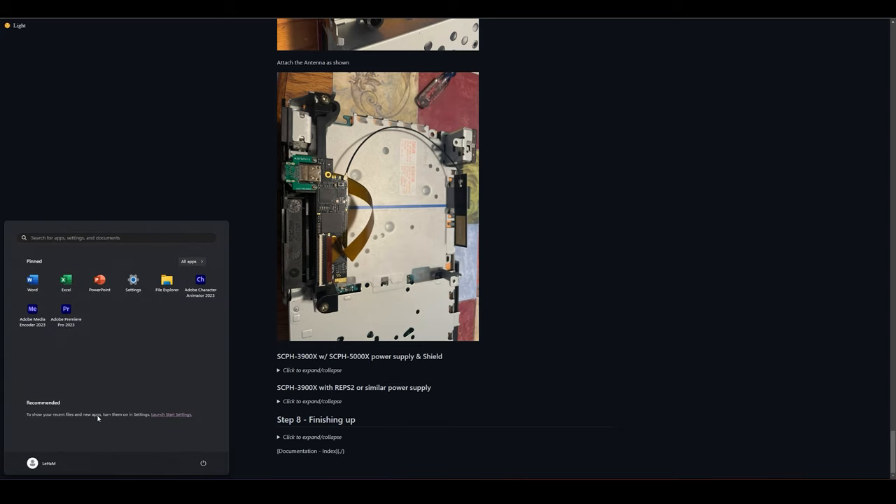
Search 'paint' in the Start menu and launch Microsoft Paint to a blank canvas
type("paint")
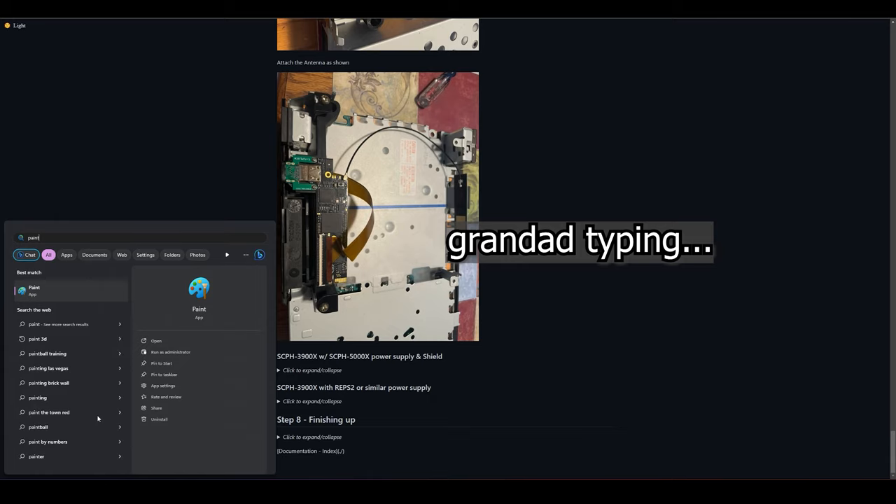
left_click(34, 290)
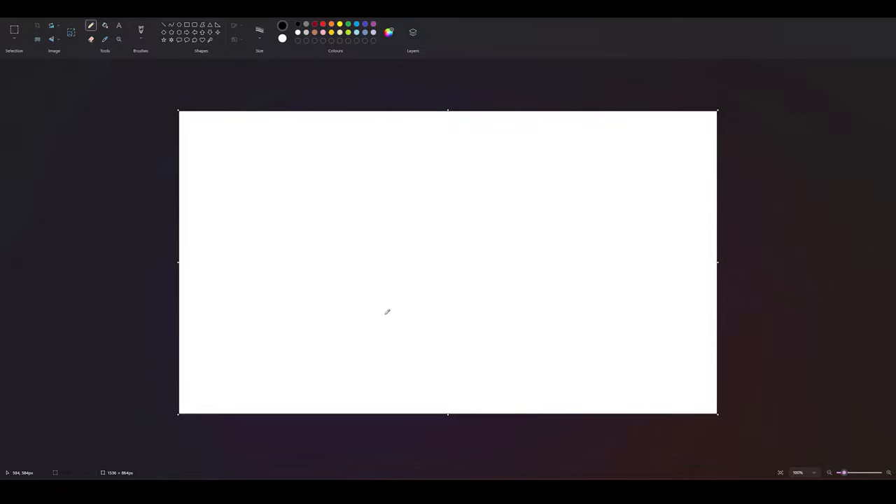
Draw the black stepped L-shaped profile with its long base line and a second wall line
left_click_drag(287, 236, 342, 231)
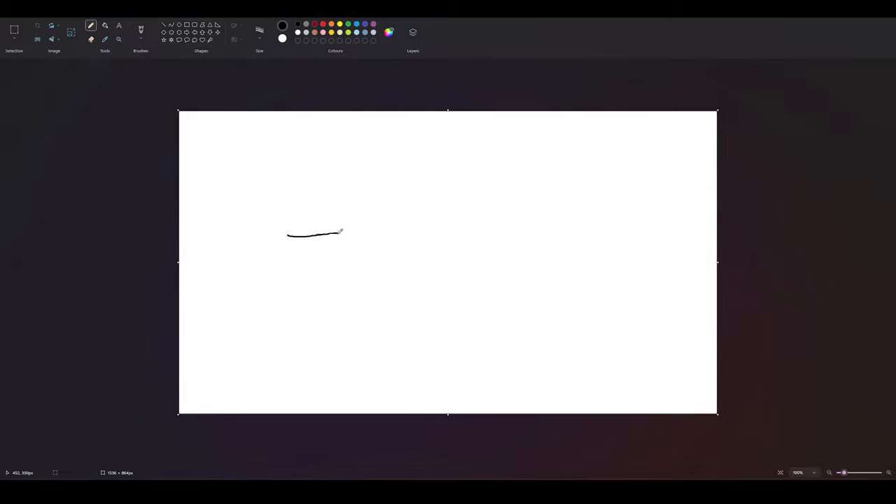
left_click_drag(337, 234, 571, 292)
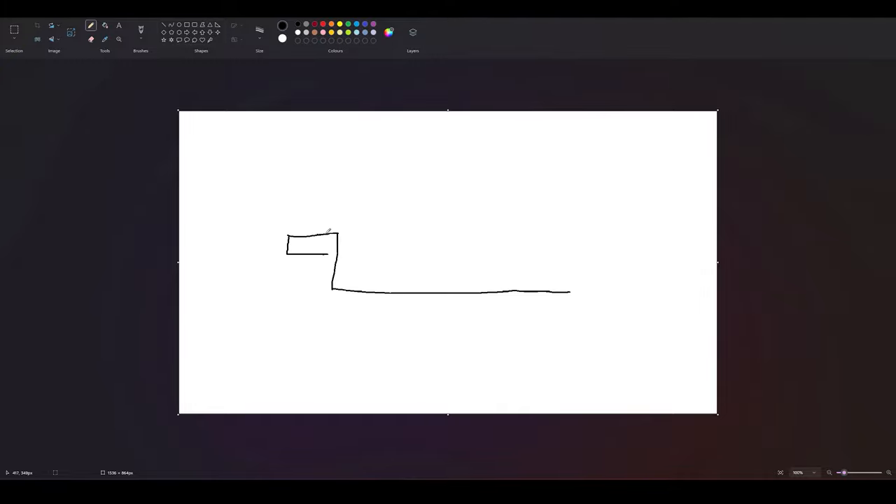
left_click_drag(330, 238, 329, 294)
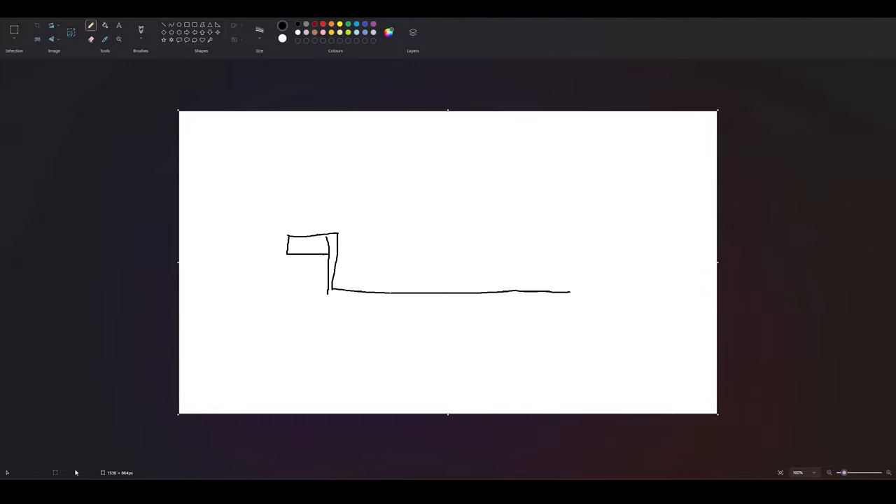
mouse_move(202, 254)
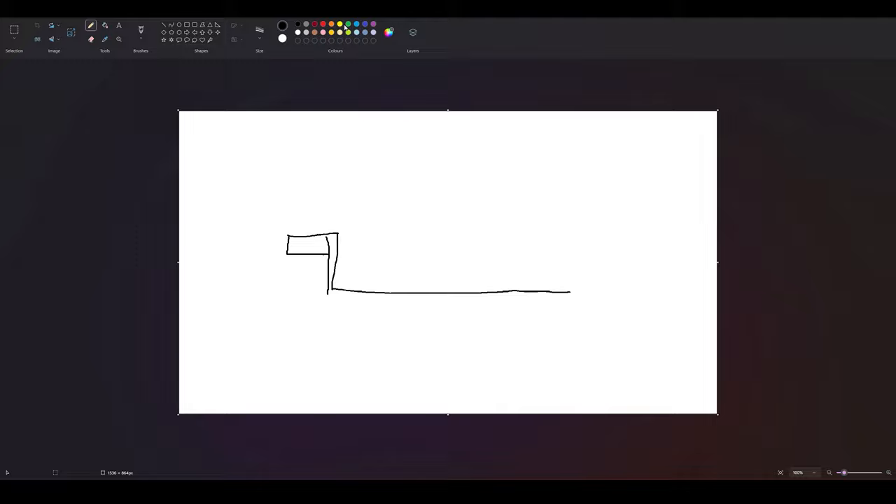
Add a green line with coils above the base and an orange bar above the ledge
left_click_drag(352, 280, 401, 279)
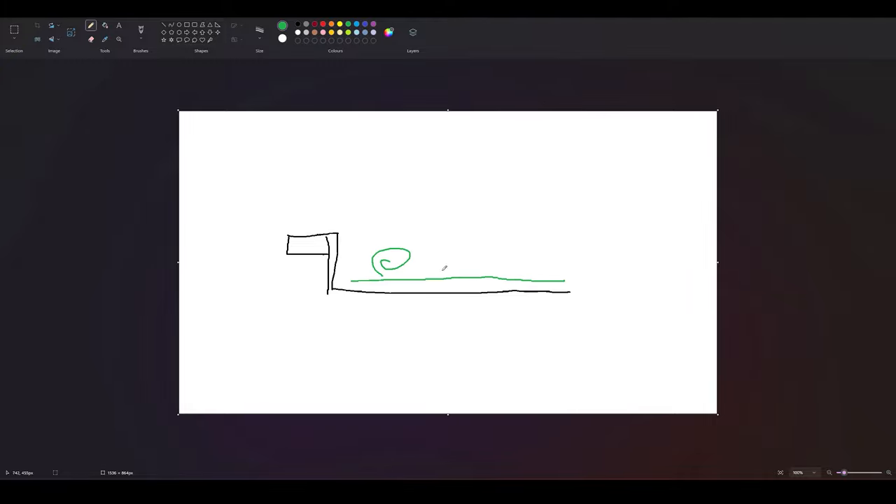
left_click_drag(420, 263, 550, 262)
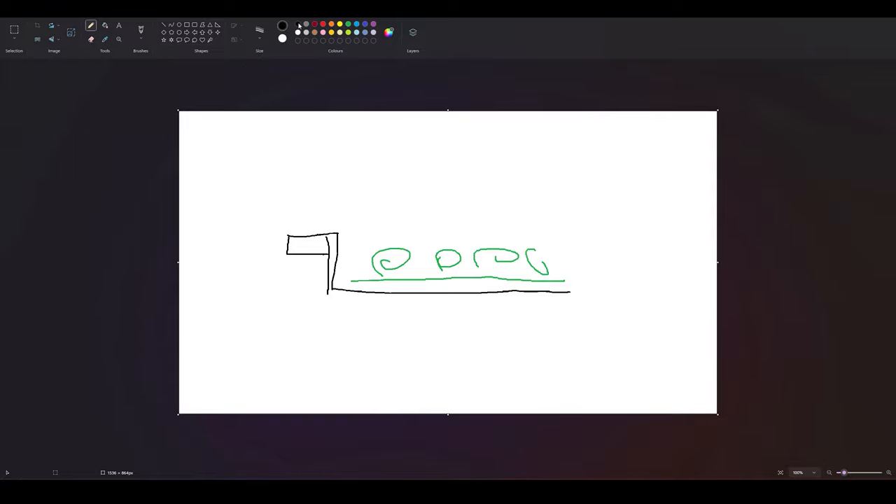
left_click(282, 25)
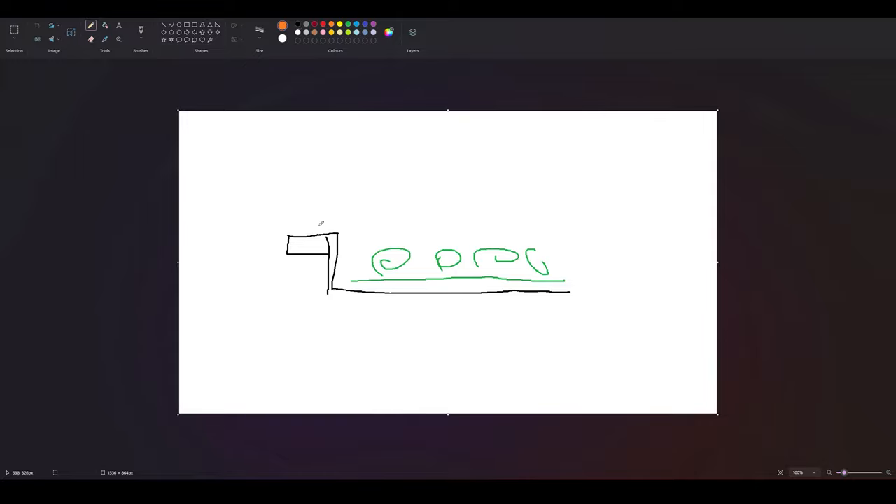
left_click_drag(297, 222, 350, 223)
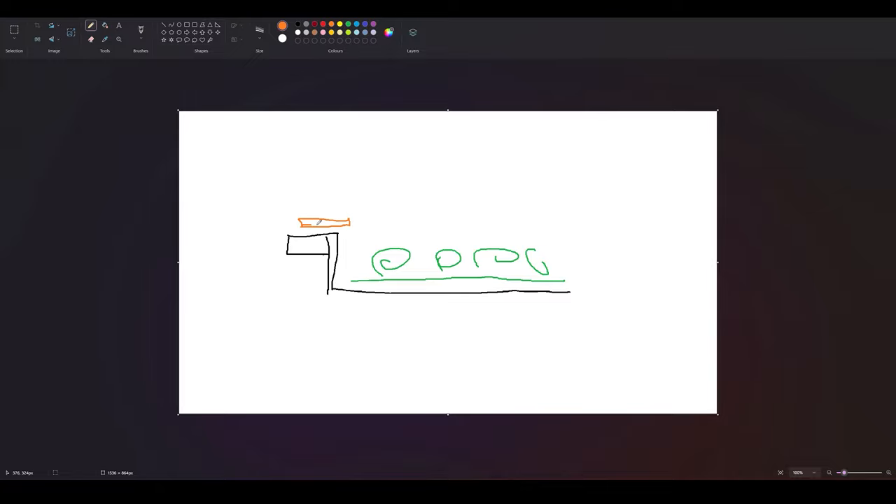
left_click(298, 23)
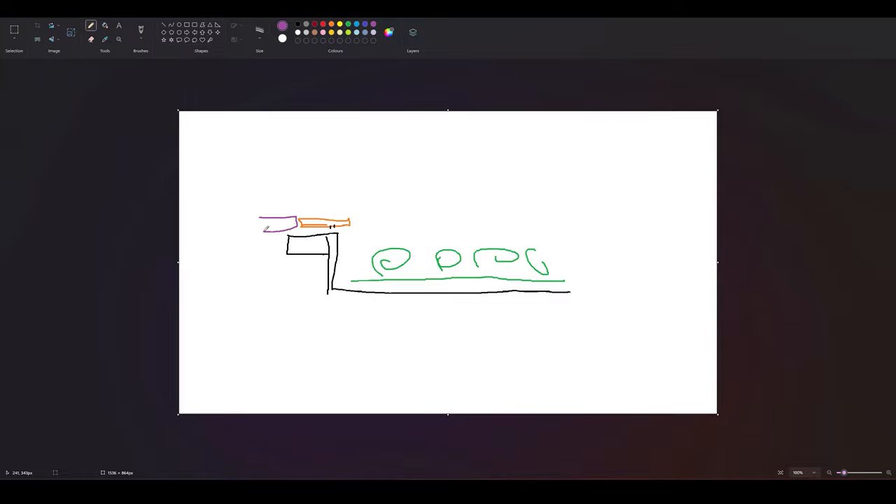
Extend the purple piece left from the orange bar and draw a purple arc above the sketch
left_click_drag(294, 221, 235, 230)
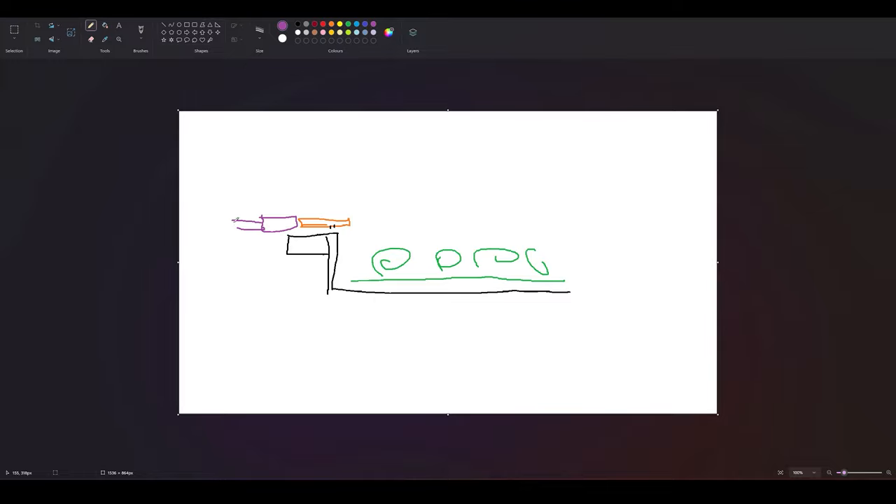
left_click_drag(333, 206, 403, 207)
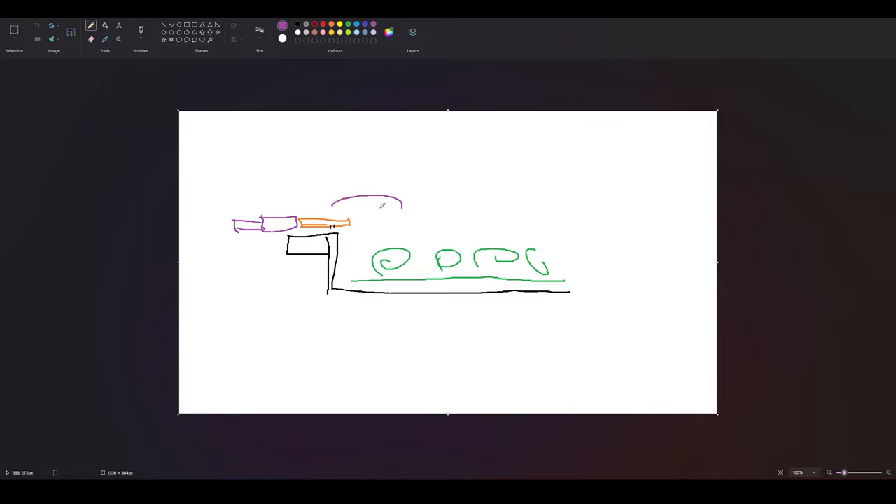
left_click_drag(381, 214, 409, 203)
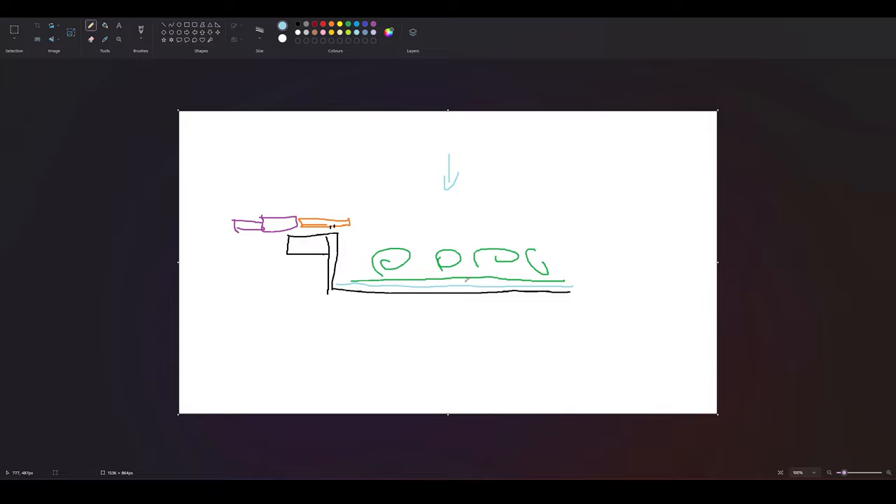
mouse_move(459, 238)
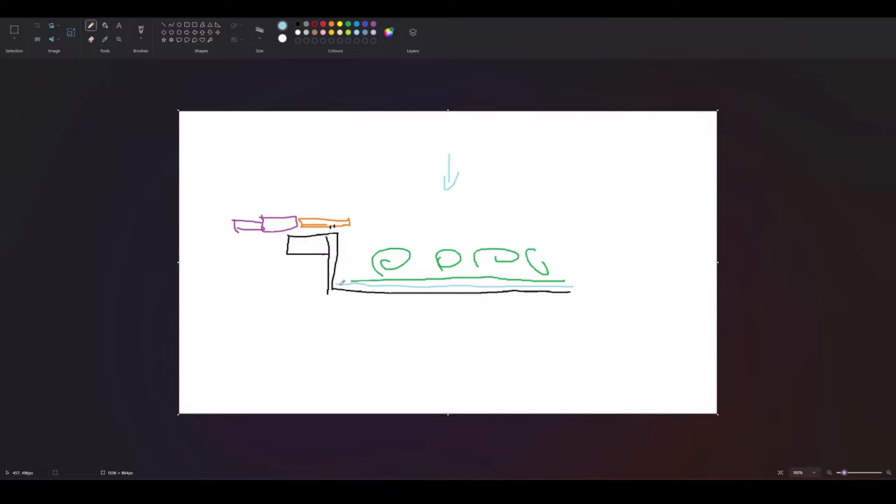
Draw a light-blue rectangle enclosing the green coils, resting on the black base
left_click_drag(339, 256, 337, 287)
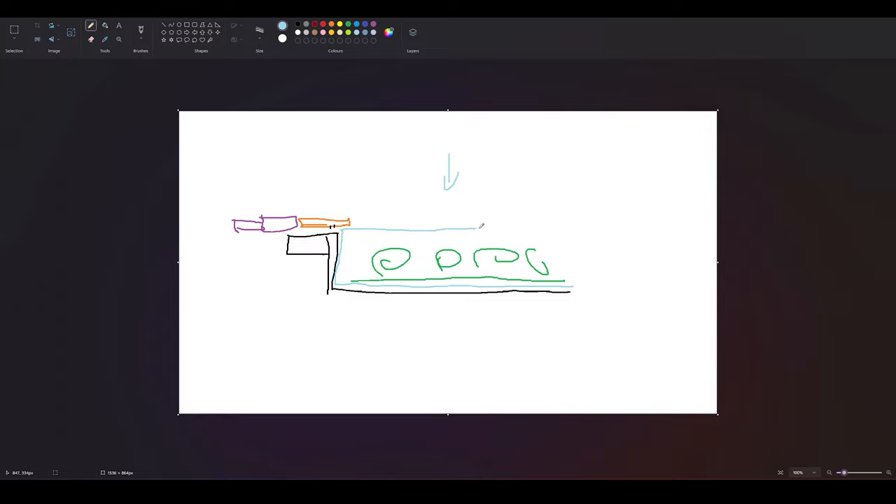
left_click_drag(483, 227, 571, 284)
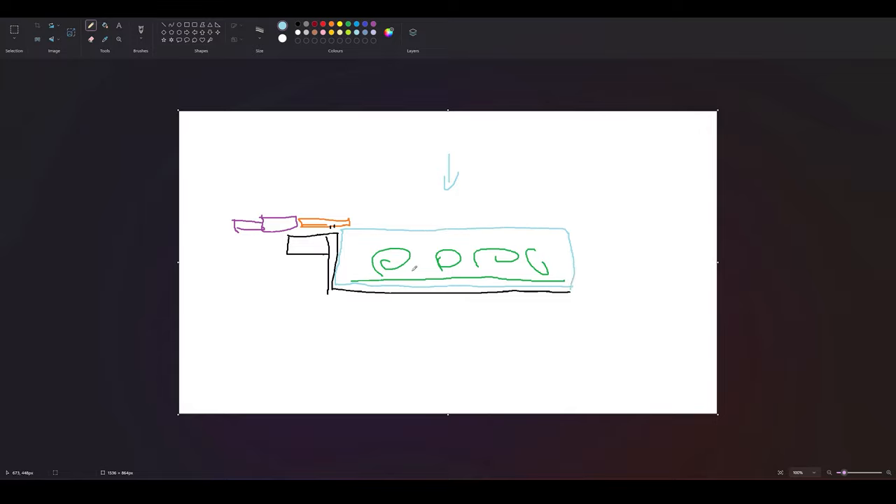
mouse_move(580, 293)
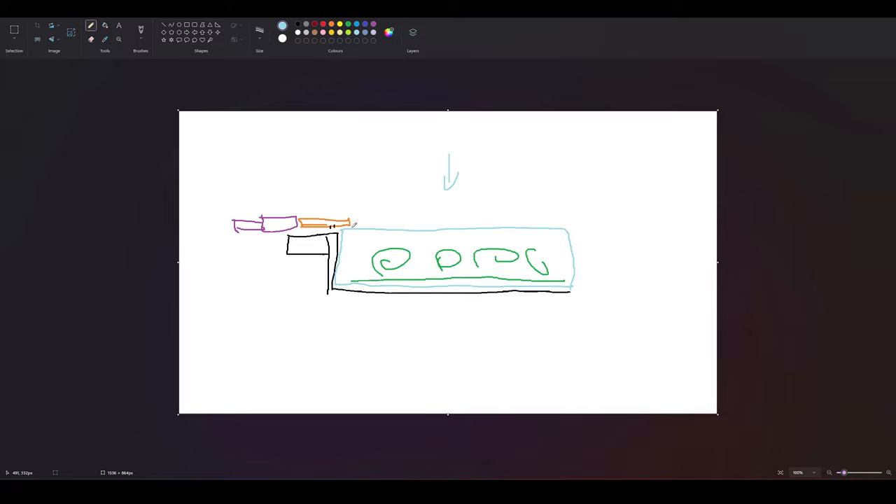
mouse_move(359, 225)
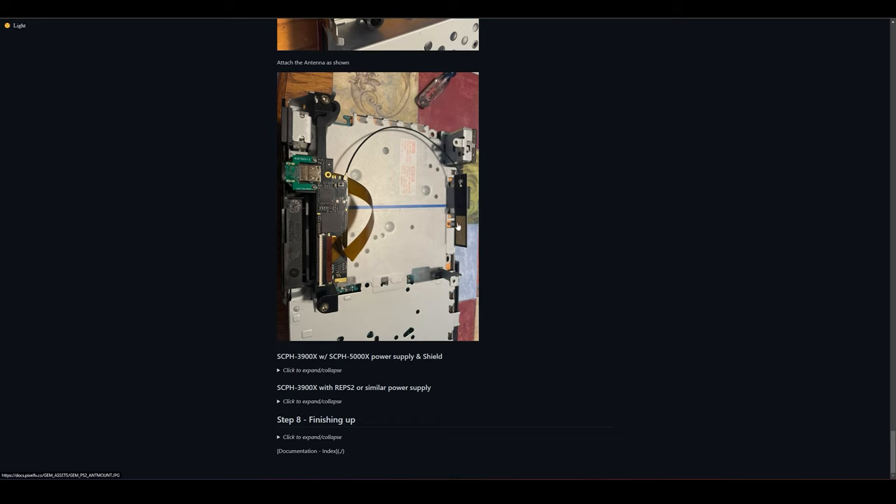
mouse_move(450, 184)
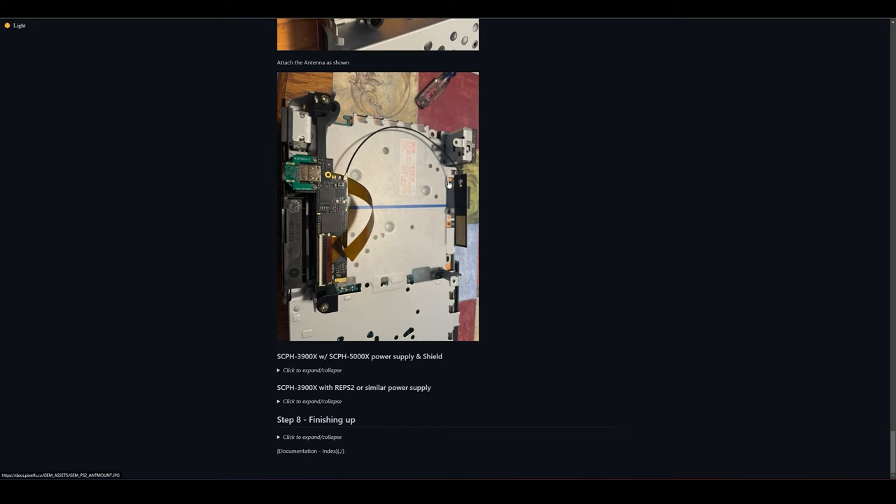